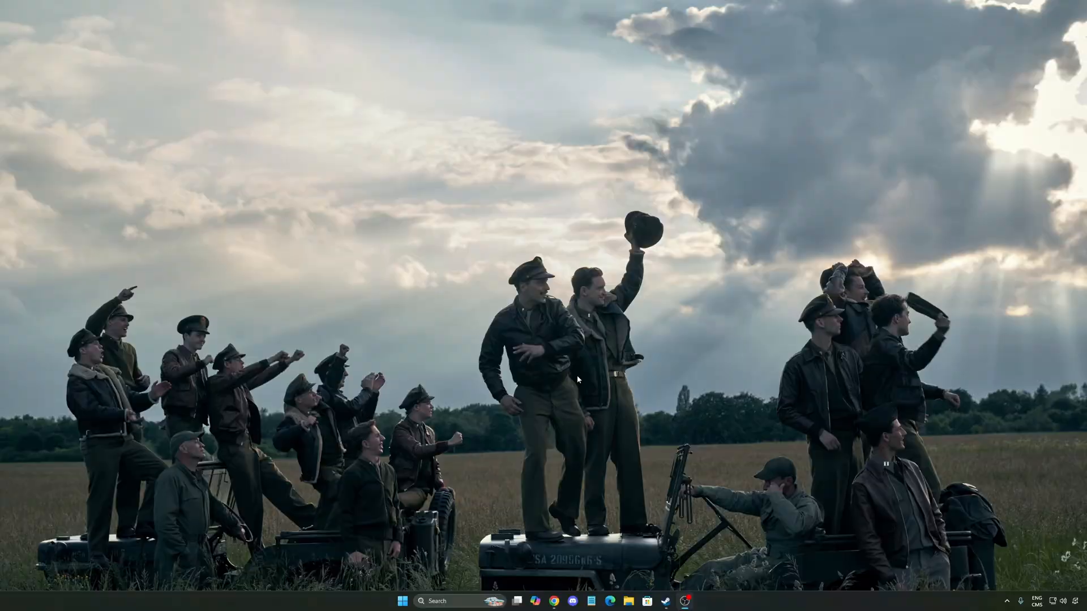
Step: Search for 'seti' and launch the Settings app from the results
type("seti")
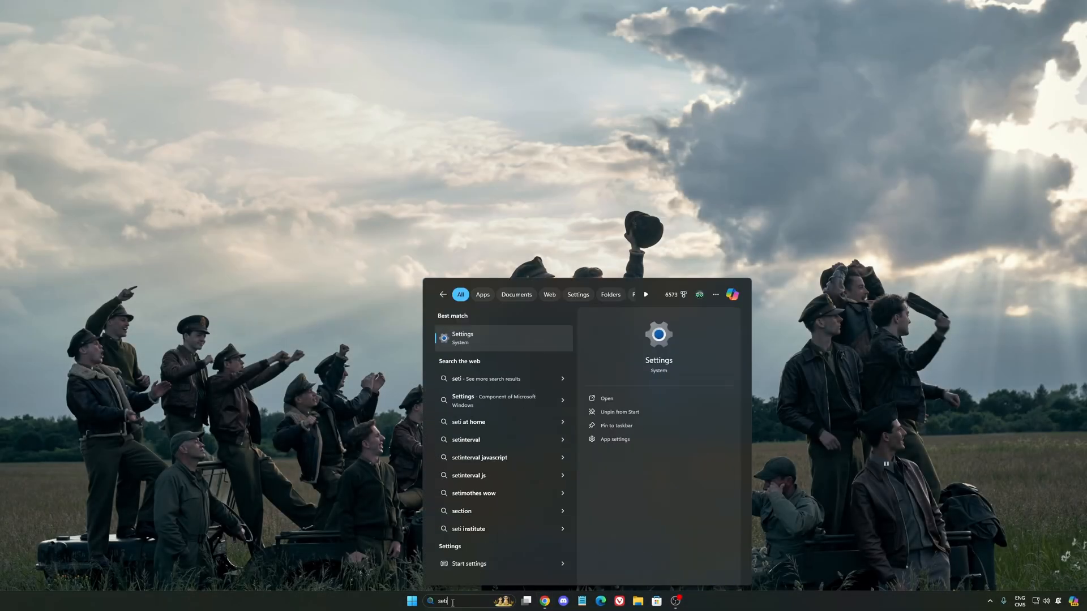
left_click(462, 338)
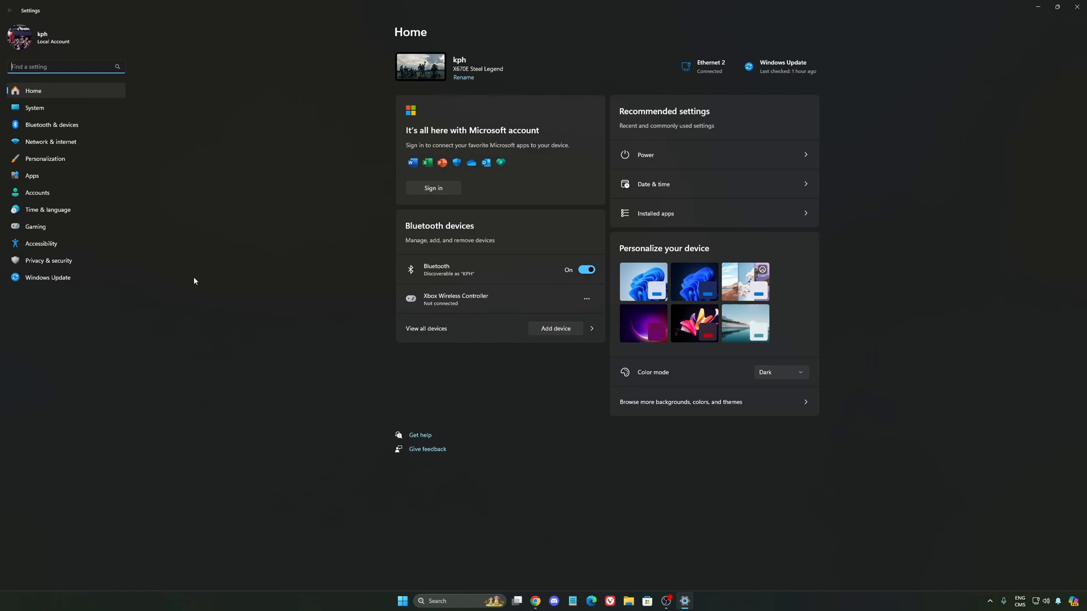
Step: Go to the Gaming section of Windows Settings
left_click(35, 226)
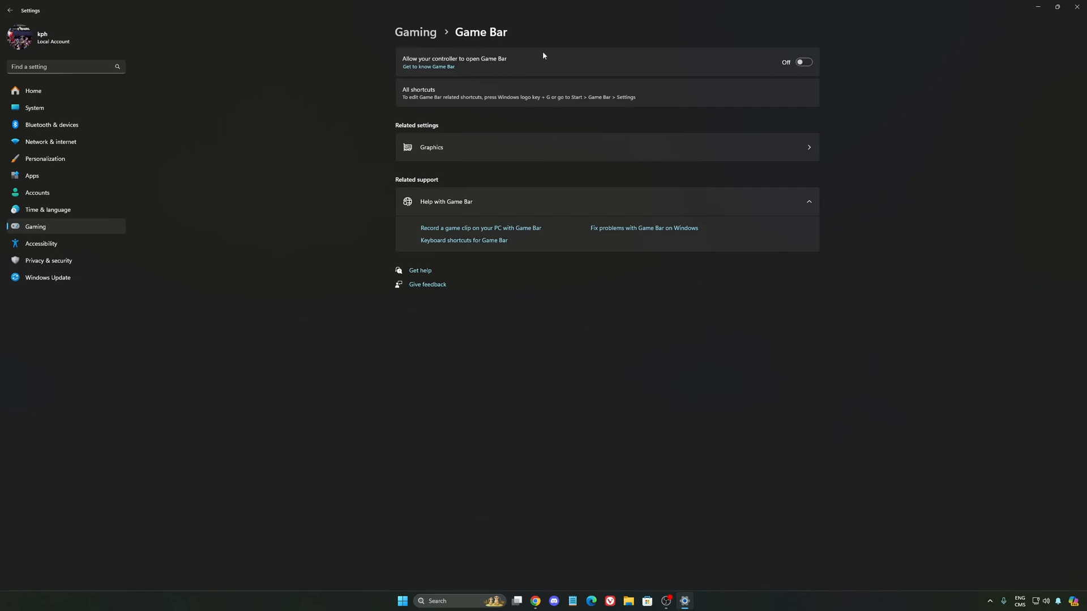
mouse_move(524, 83)
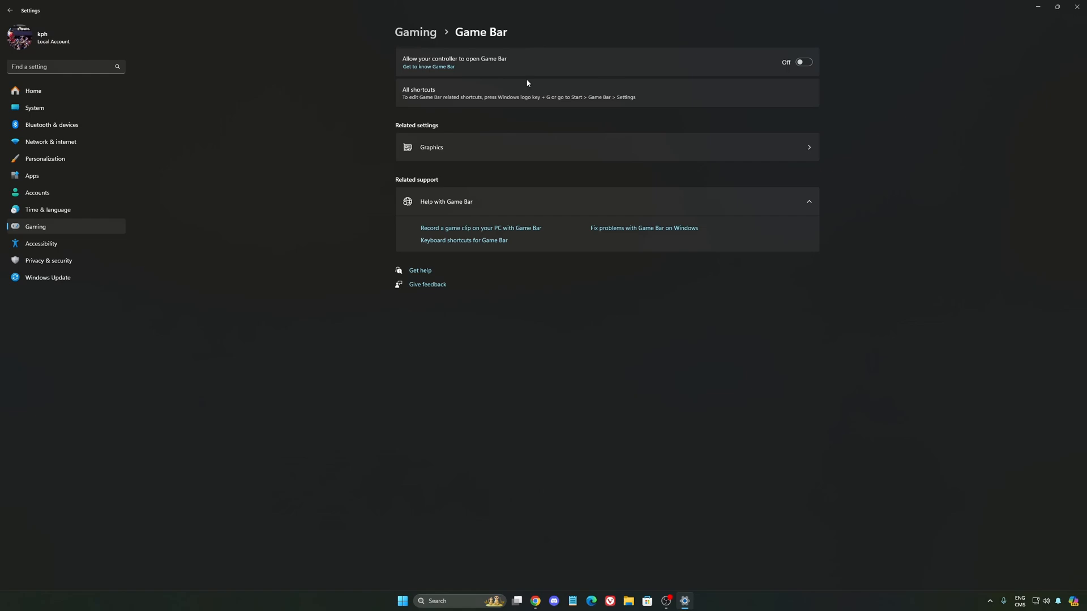
mouse_move(521, 64)
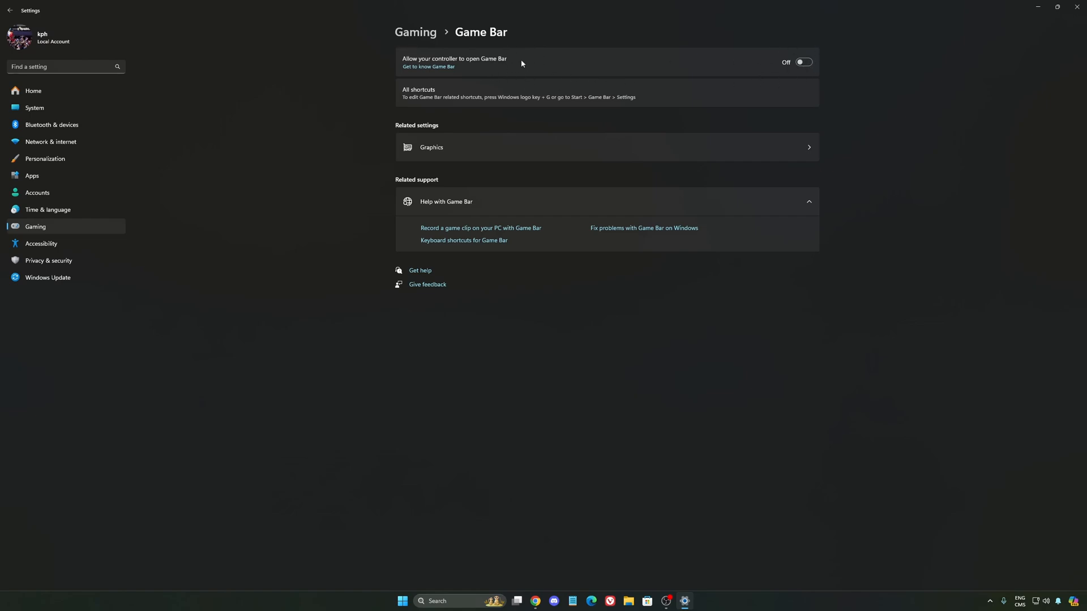
mouse_move(630, 74)
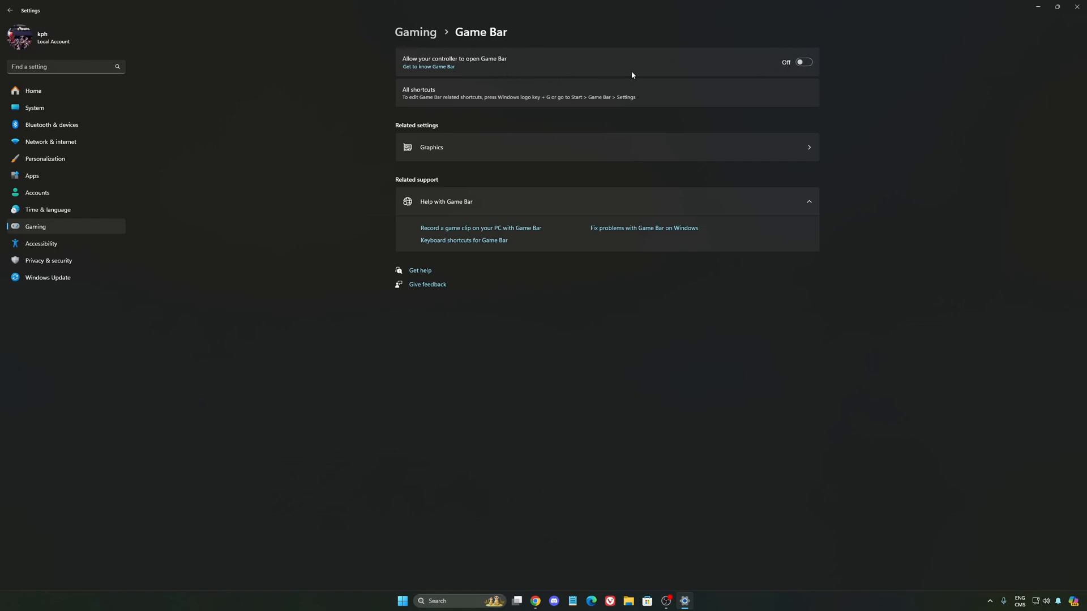
mouse_move(636, 73)
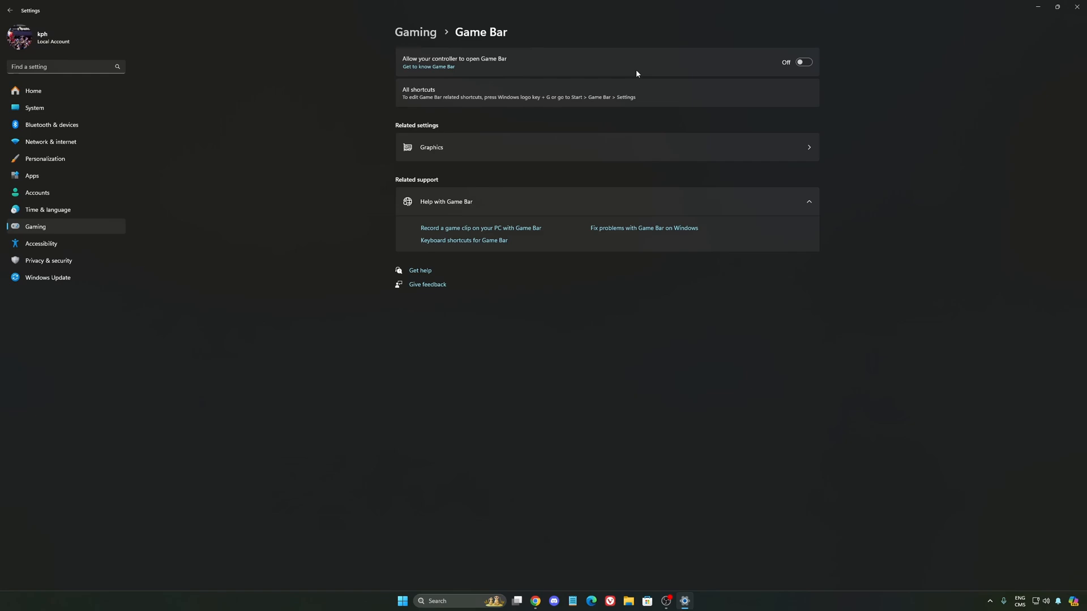
mouse_move(616, 105)
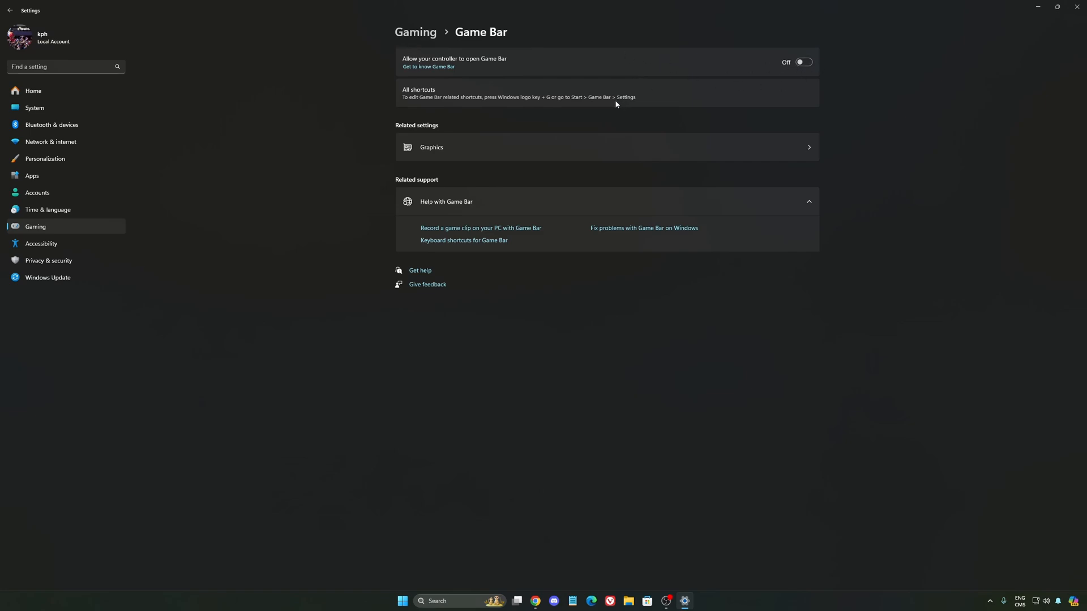
mouse_move(742, 69)
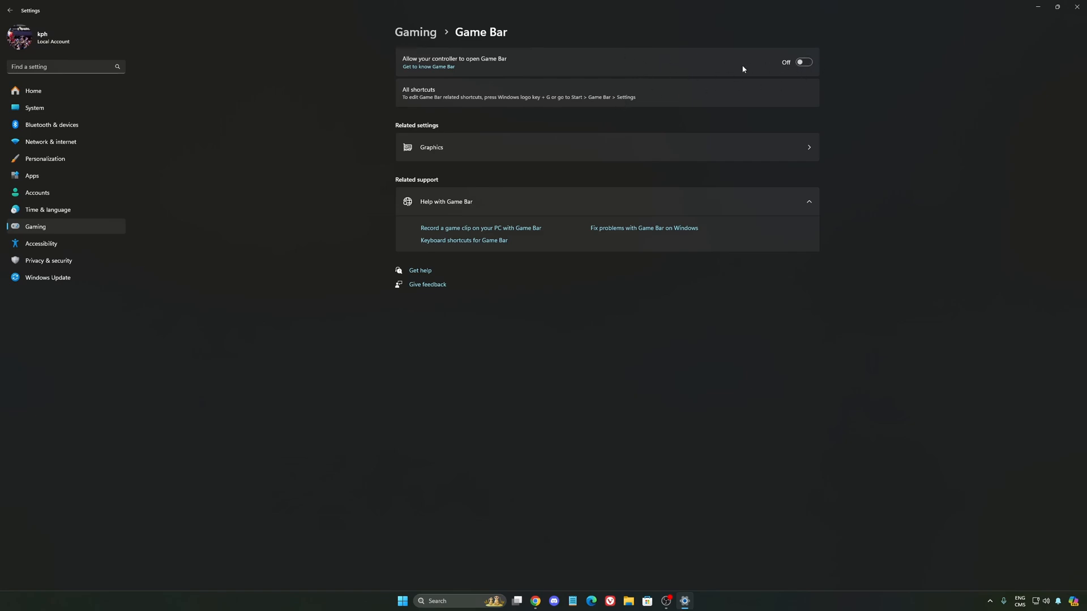
mouse_move(508, 150)
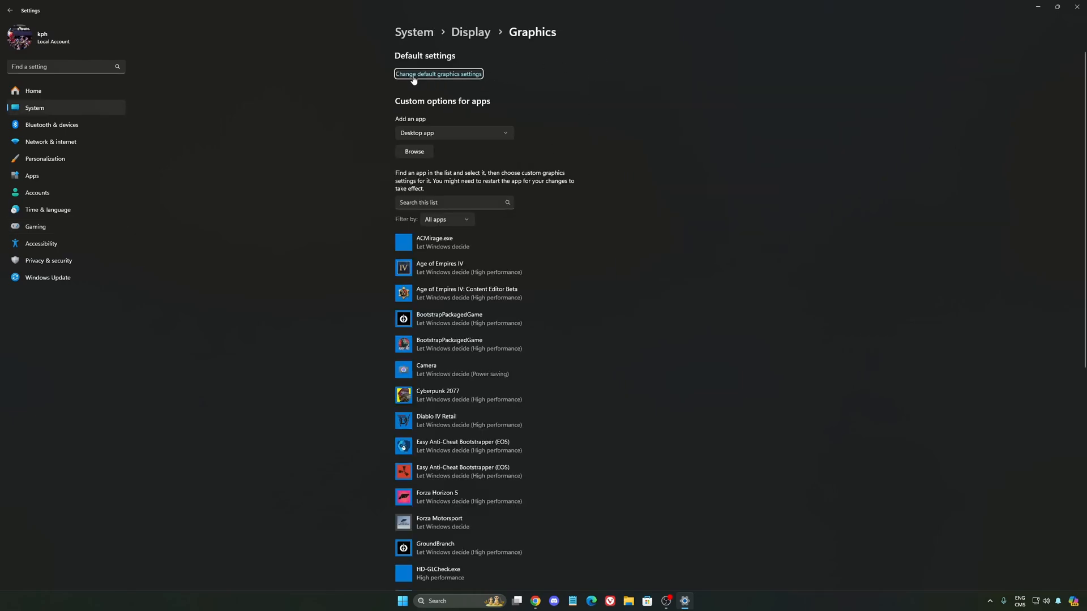
Step: Bring up Default graphics settings from the Graphics page
left_click(438, 74)
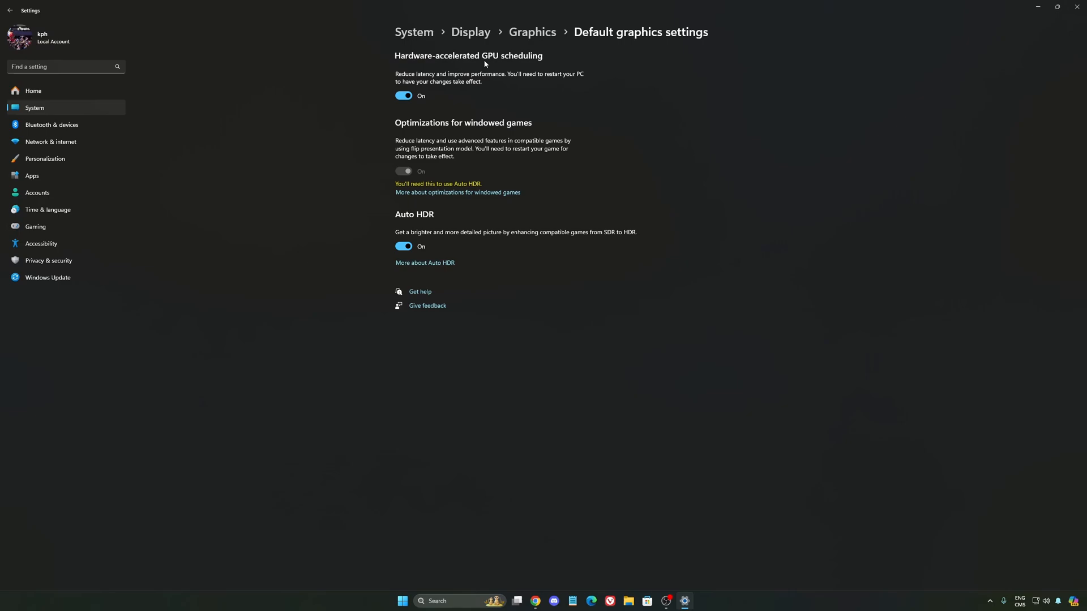
mouse_move(444, 69)
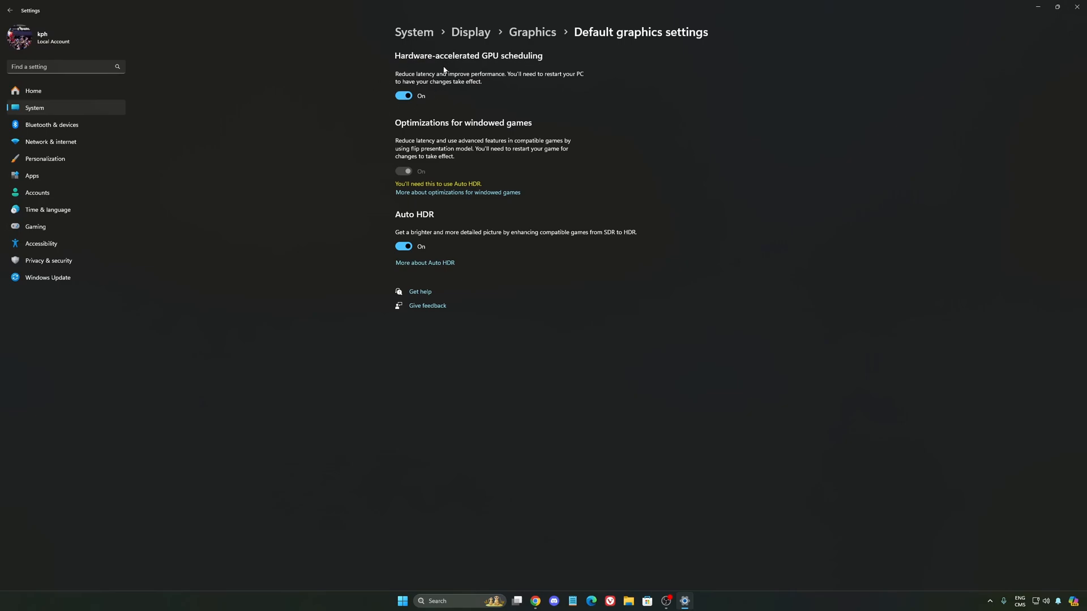
mouse_move(62, 249)
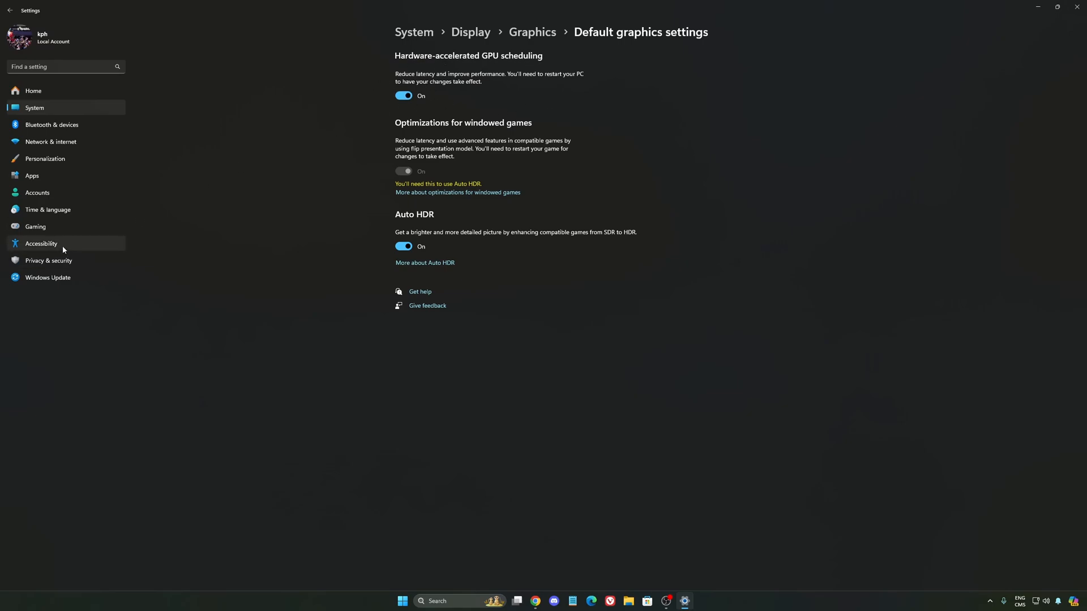
Step: Return to Gaming and view Captures, where Record what happened is off
left_click(35, 226)
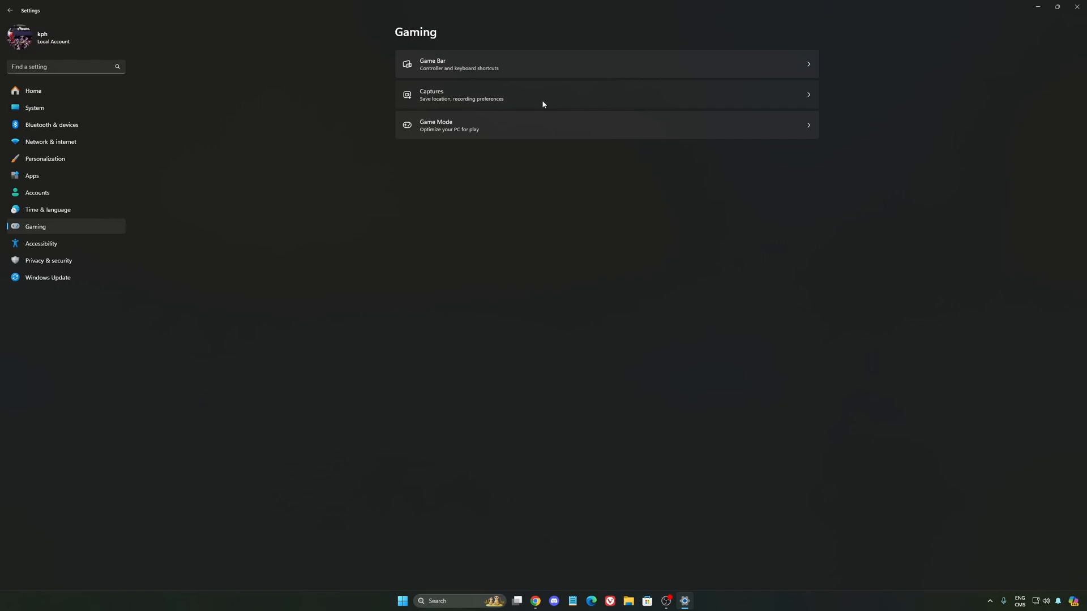
left_click(460, 95)
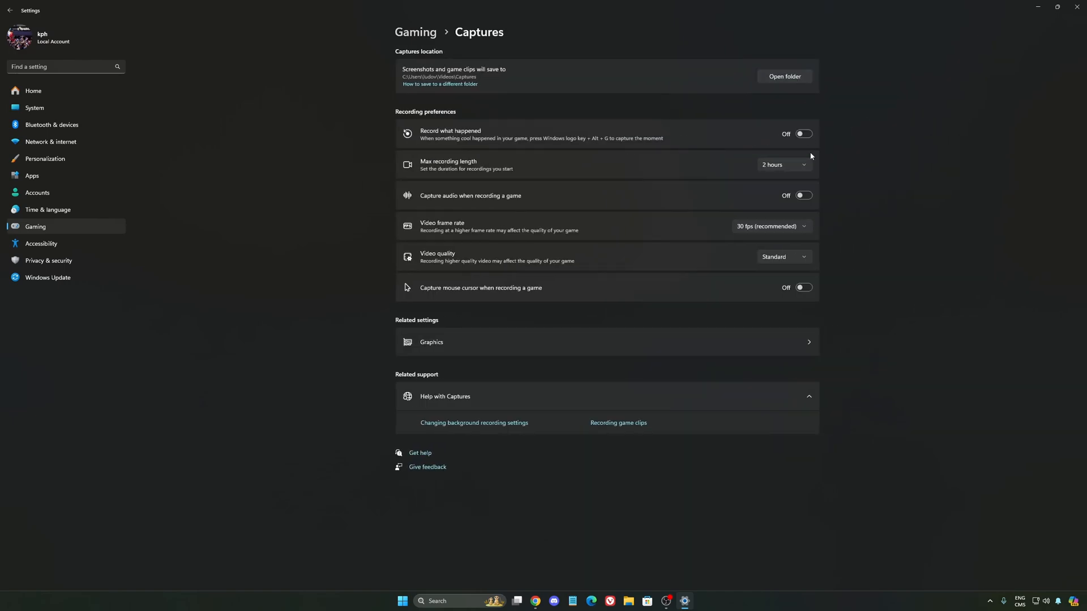
mouse_move(453, 118)
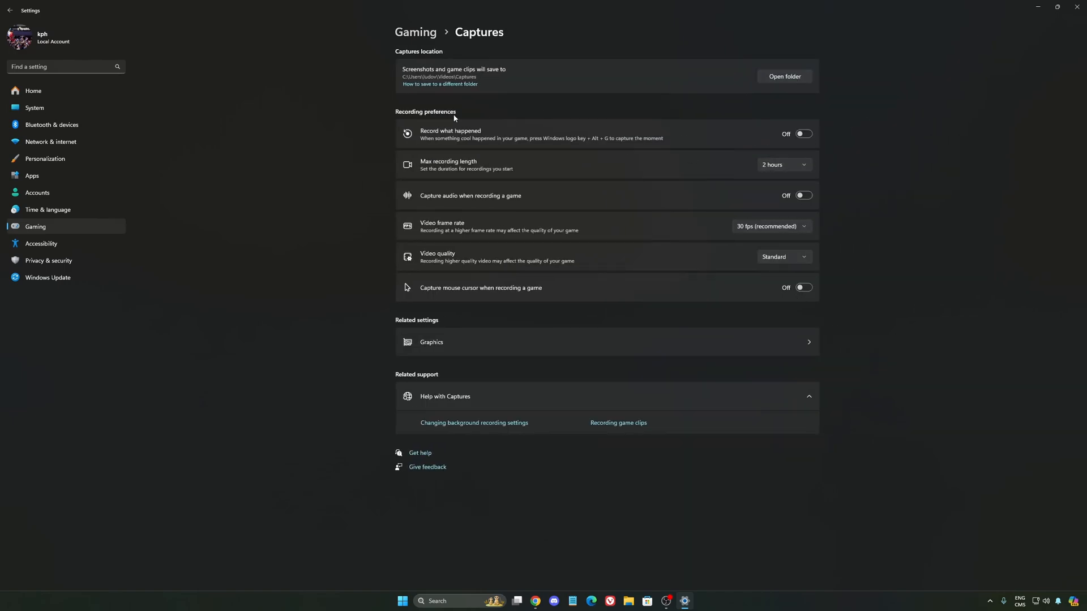
mouse_move(109, 272)
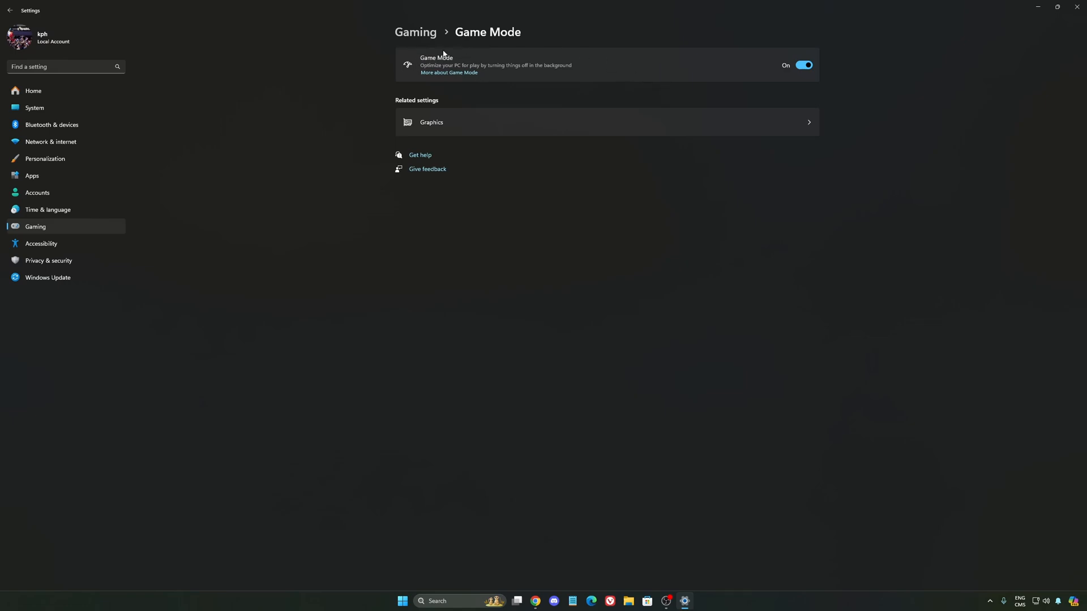
mouse_move(460, 55)
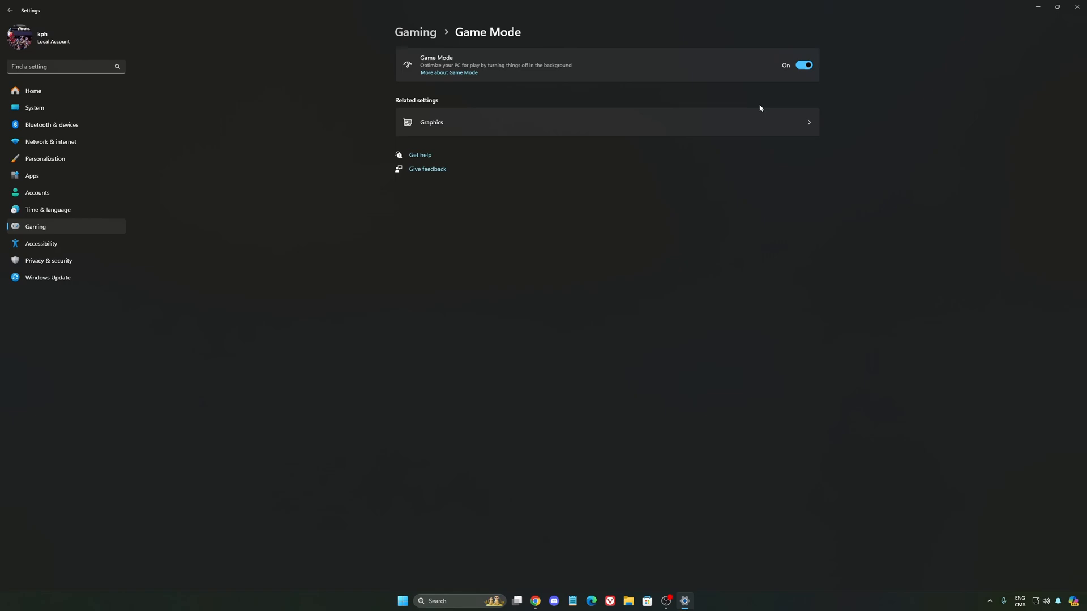
mouse_move(550, 99)
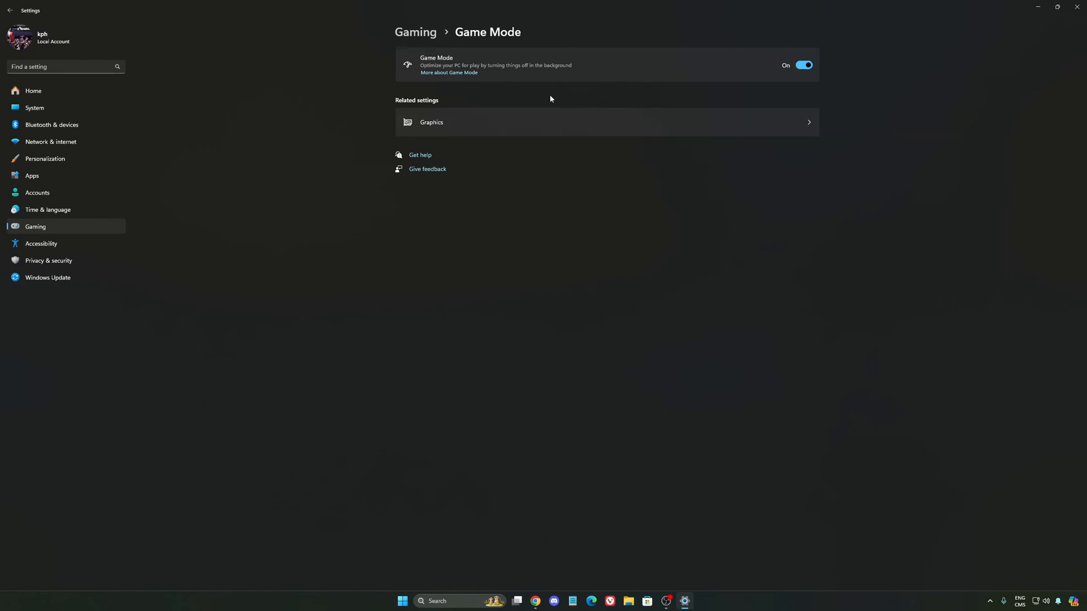
mouse_move(563, 83)
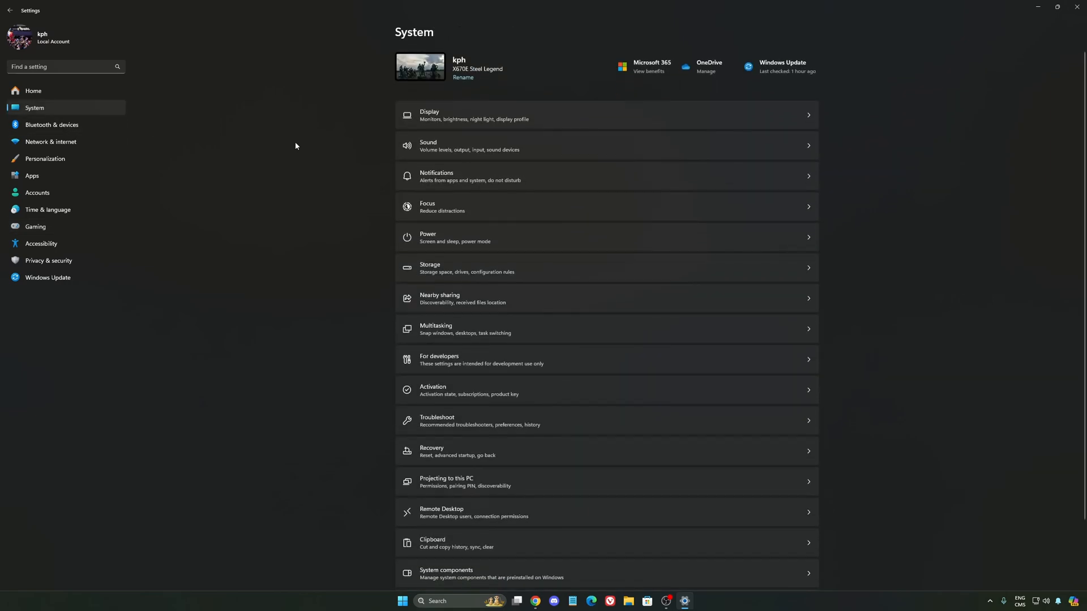
mouse_move(521, 201)
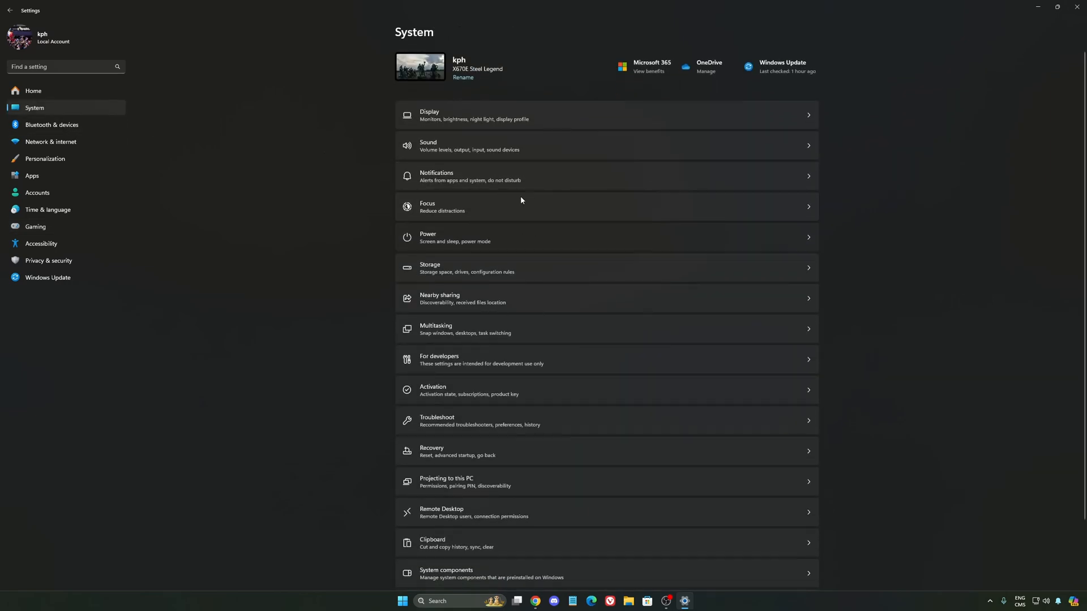
Step: Open System › Power and choose the best performance power mode
left_click(428, 237)
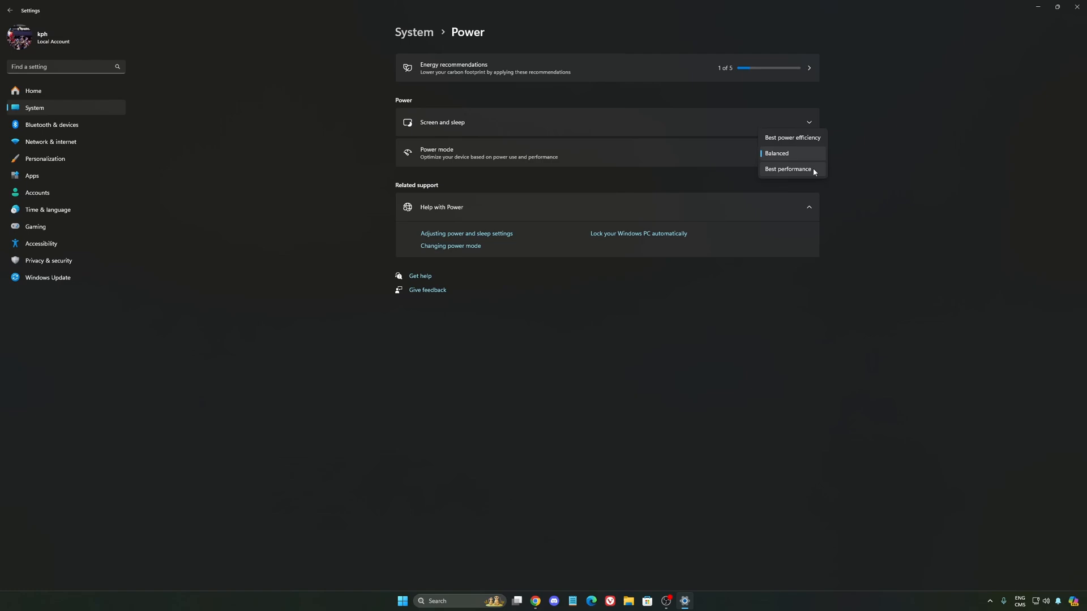
mouse_move(798, 174)
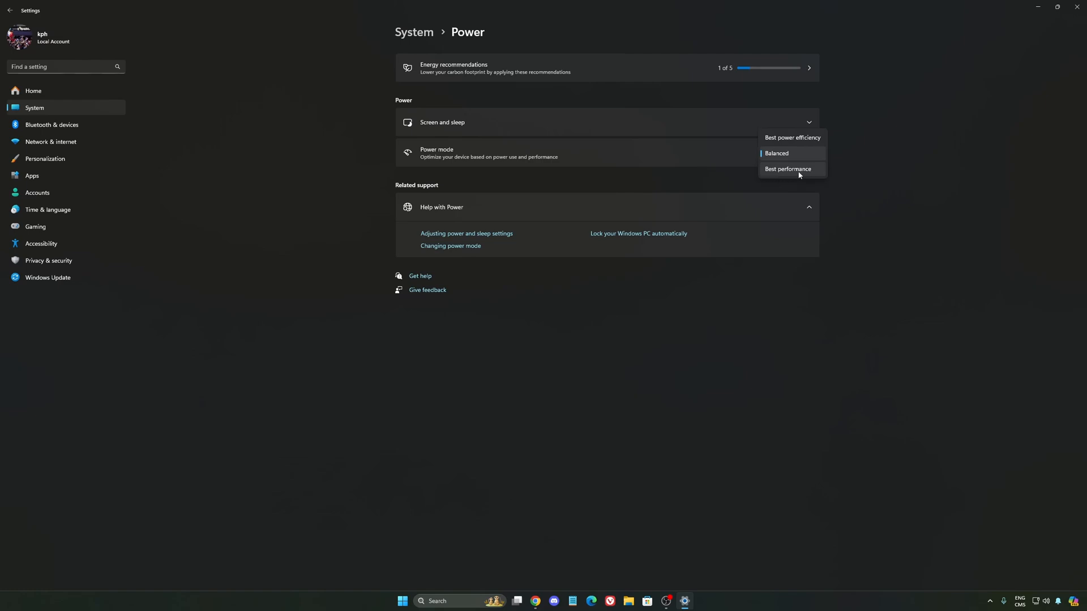
left_click(776, 153)
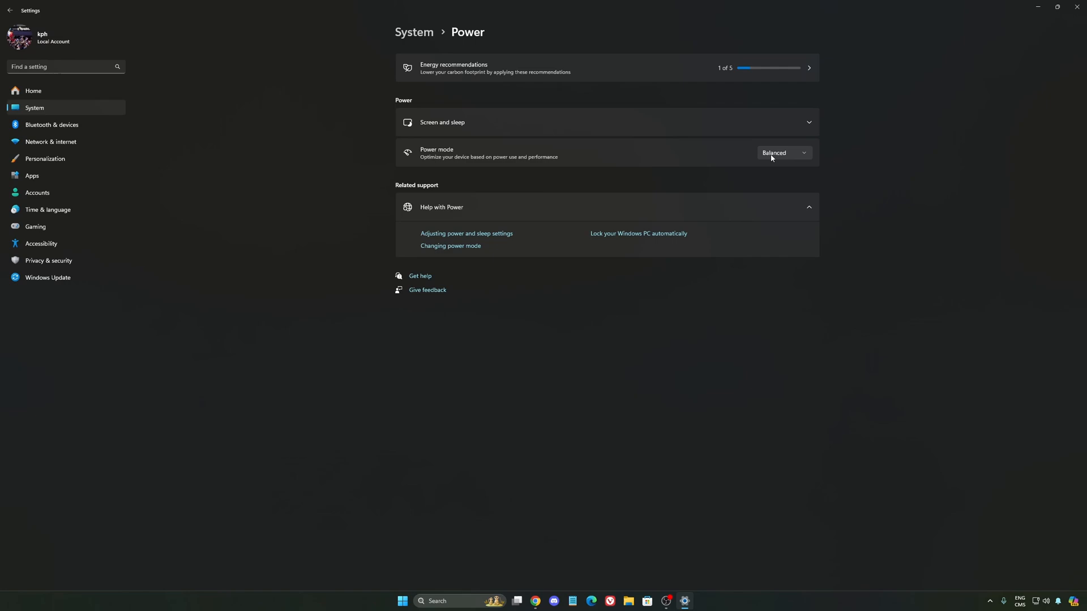
mouse_move(583, 167)
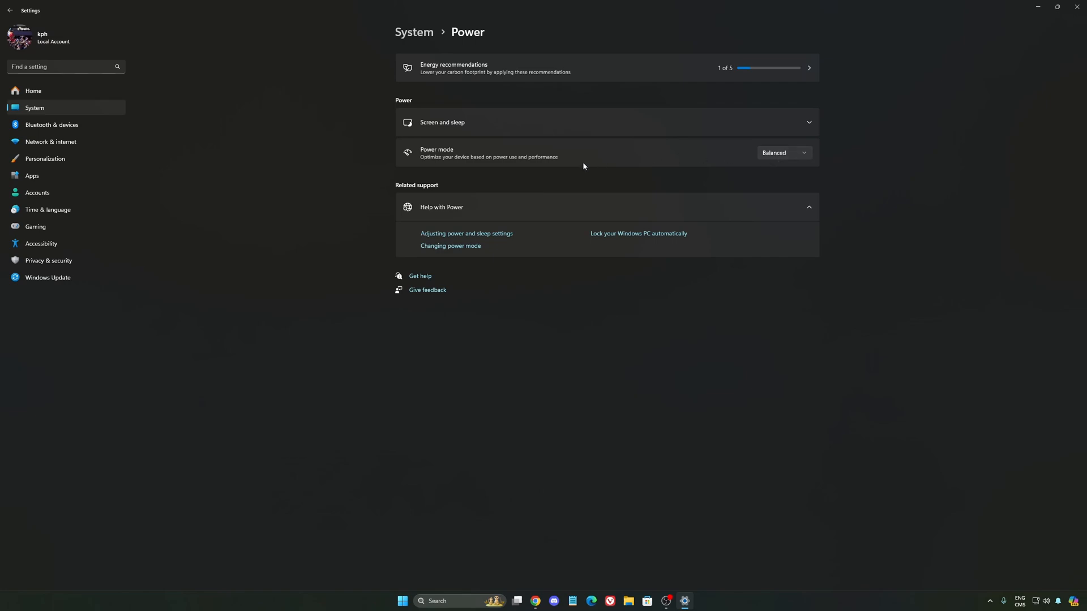
left_click(782, 152)
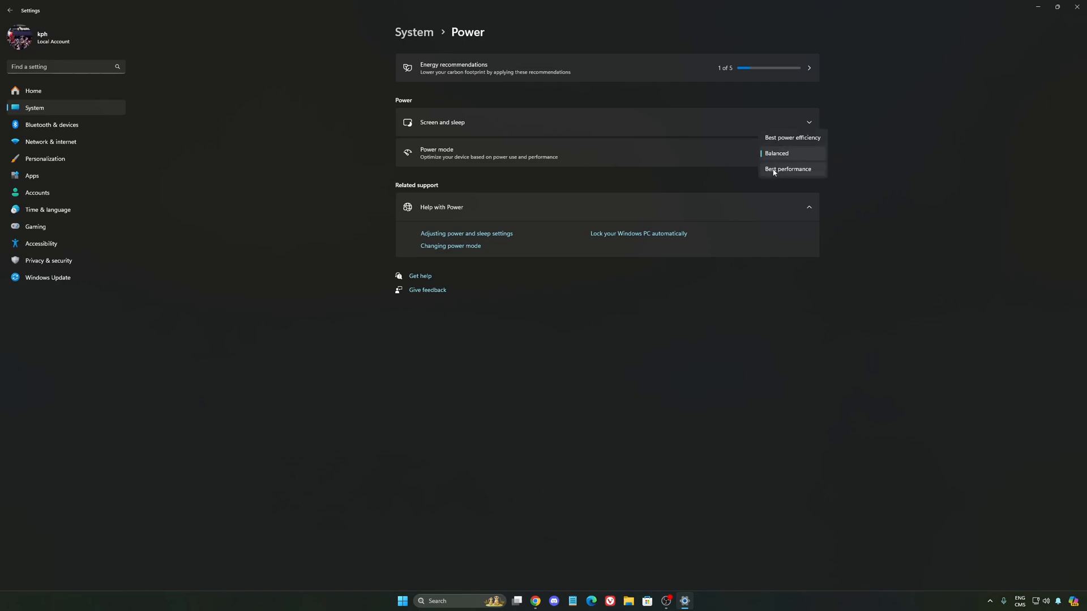
left_click(775, 153)
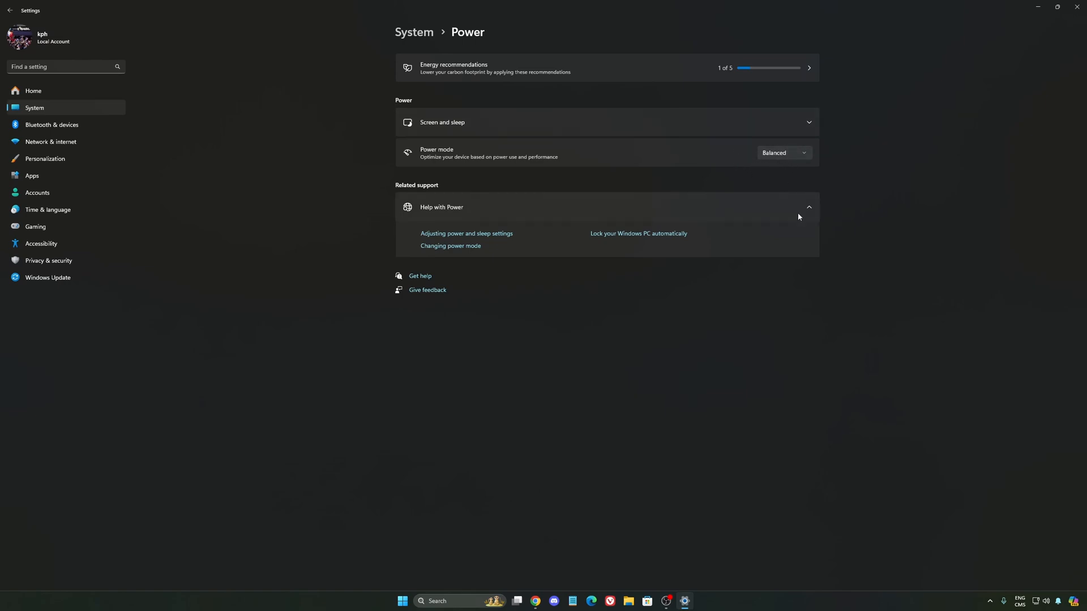
mouse_move(85, 111)
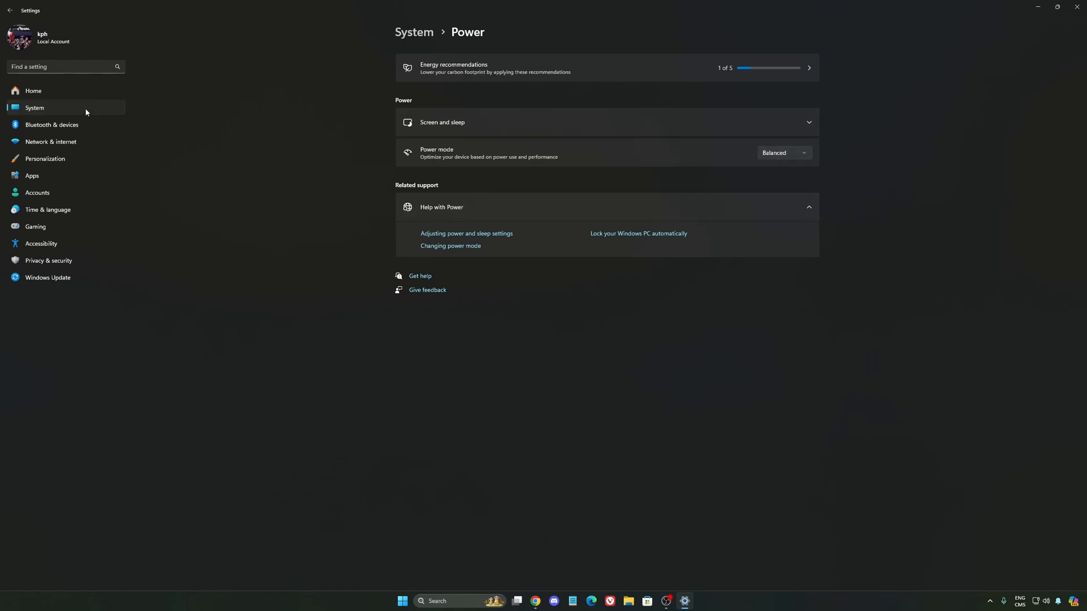
Step: Go back to Settings Home and view Windows Update, showing the PC up to date
left_click(32, 91)
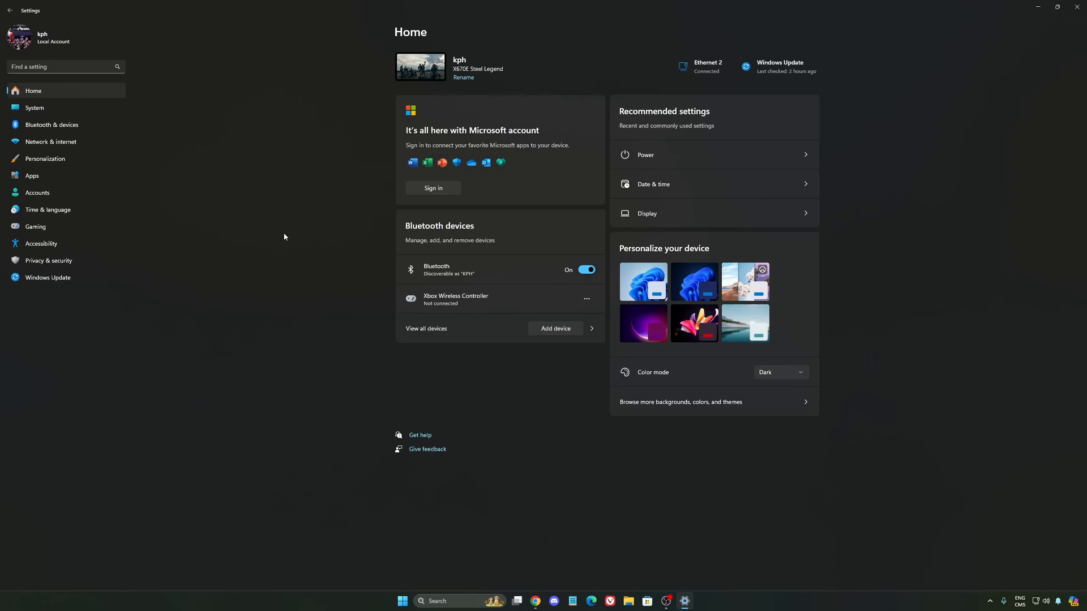
left_click(47, 277)
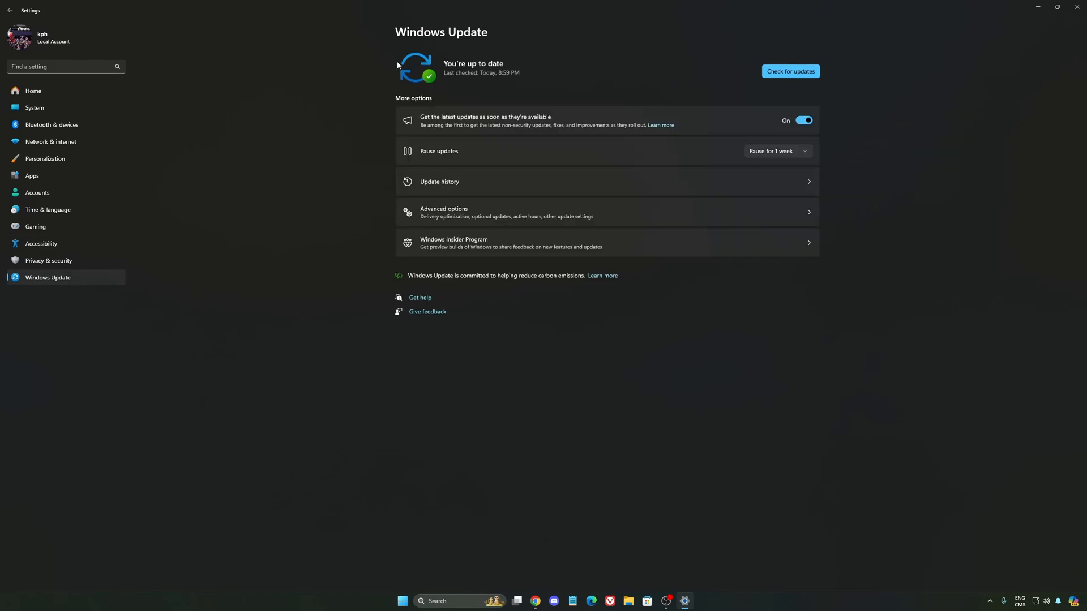
mouse_move(595, 111)
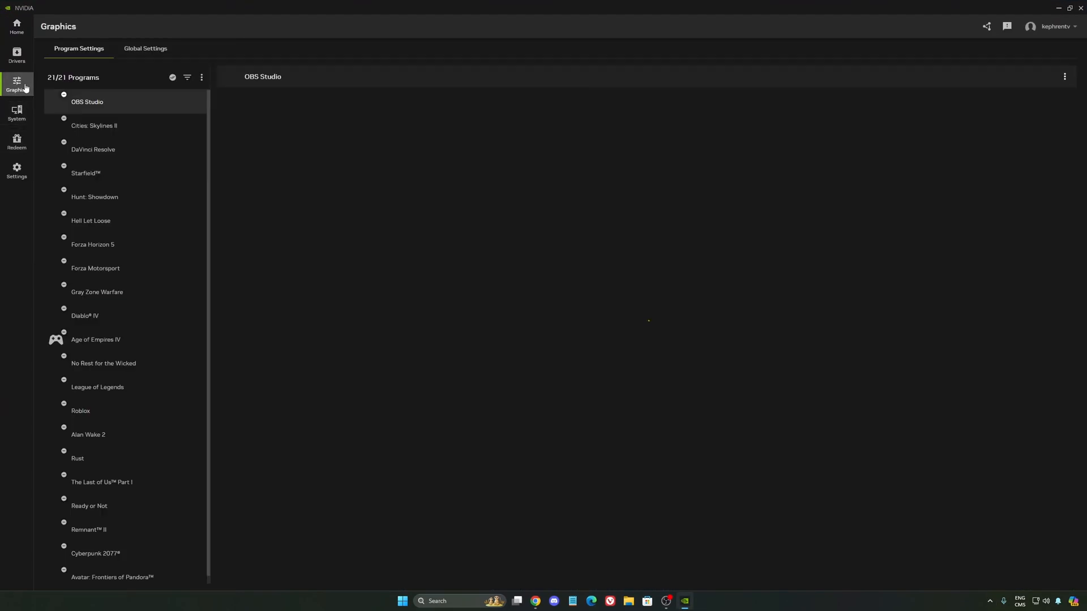
Step: Switch off the NVIDIA overlay in the NVIDIA app settings and close the app
left_click(17, 171)
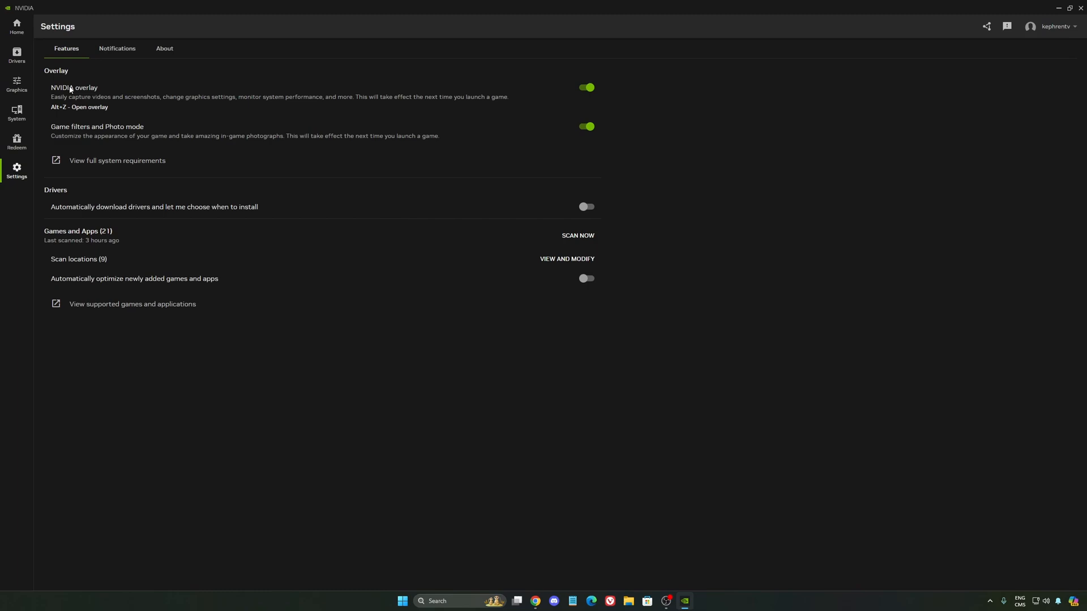
left_click(586, 87)
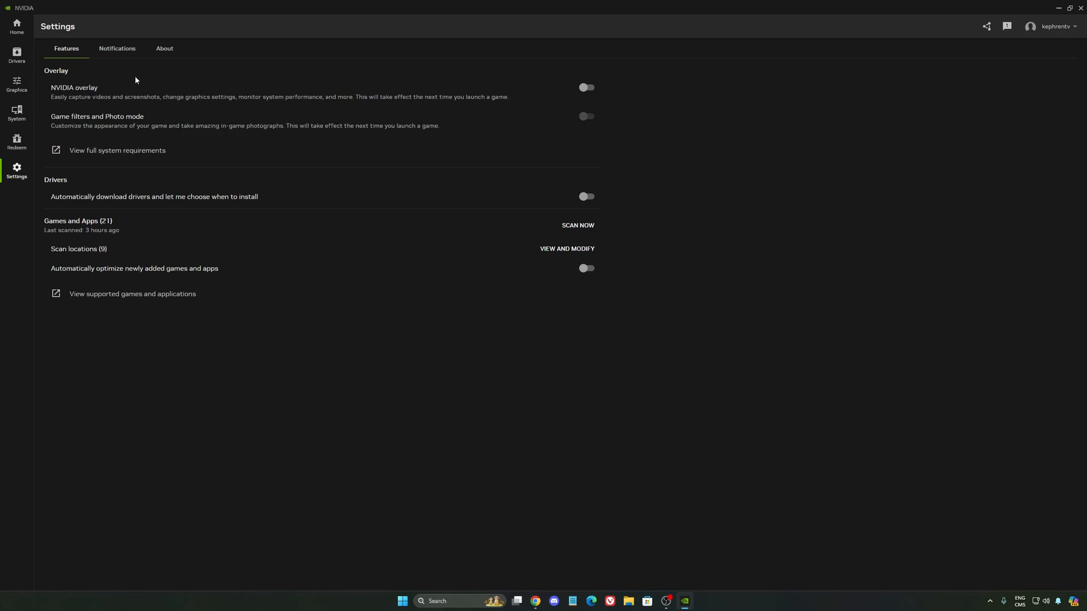
left_click(1065, 8)
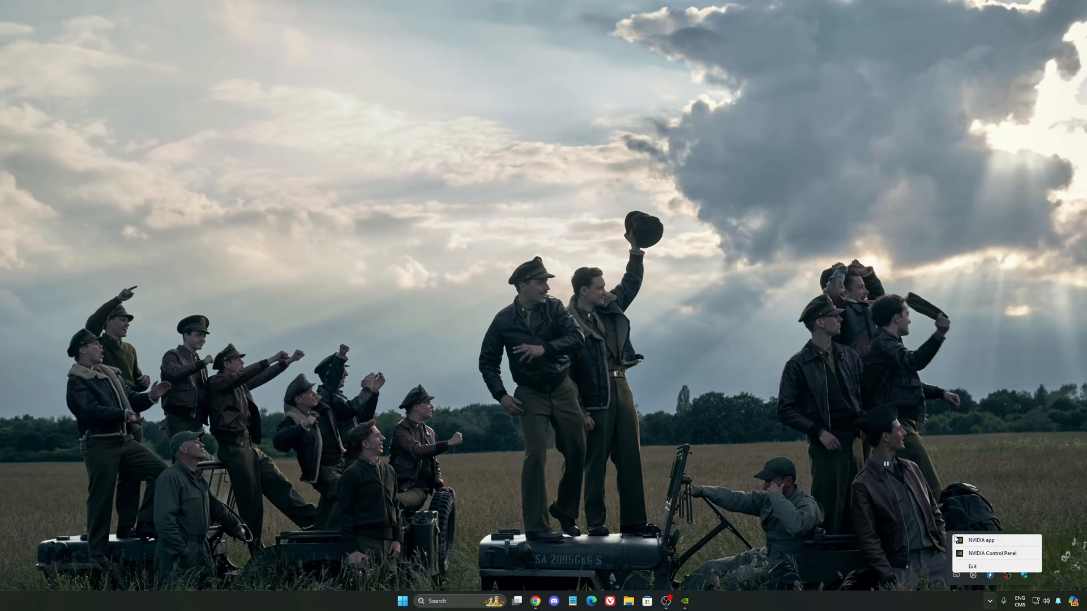
Step: Launch NVIDIA Control Panel's Manage 3D Settings and review Power management mode choices
left_click(729, 309)
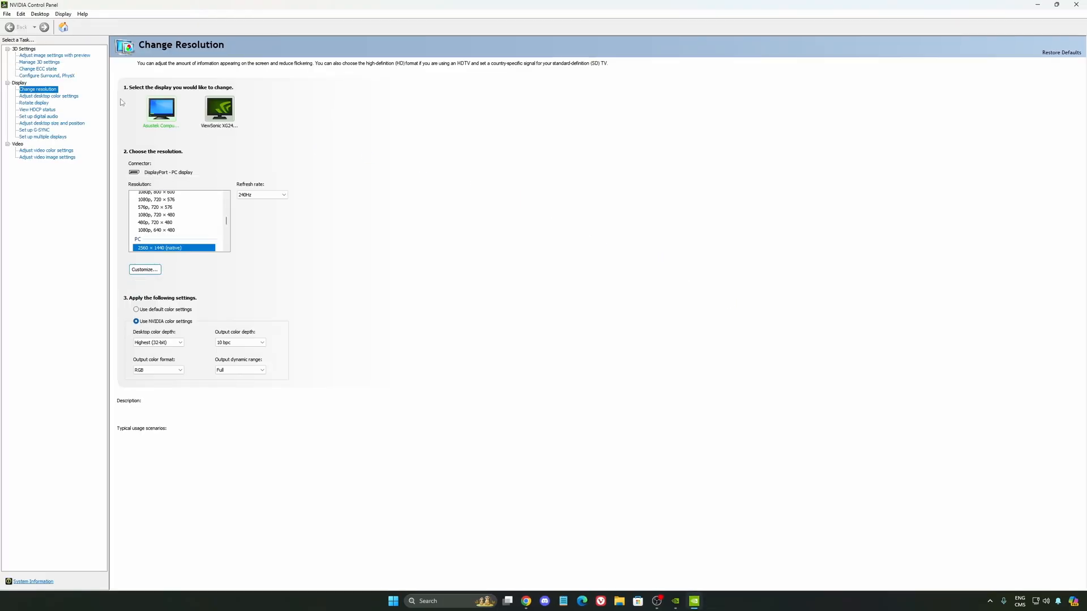
left_click(40, 62)
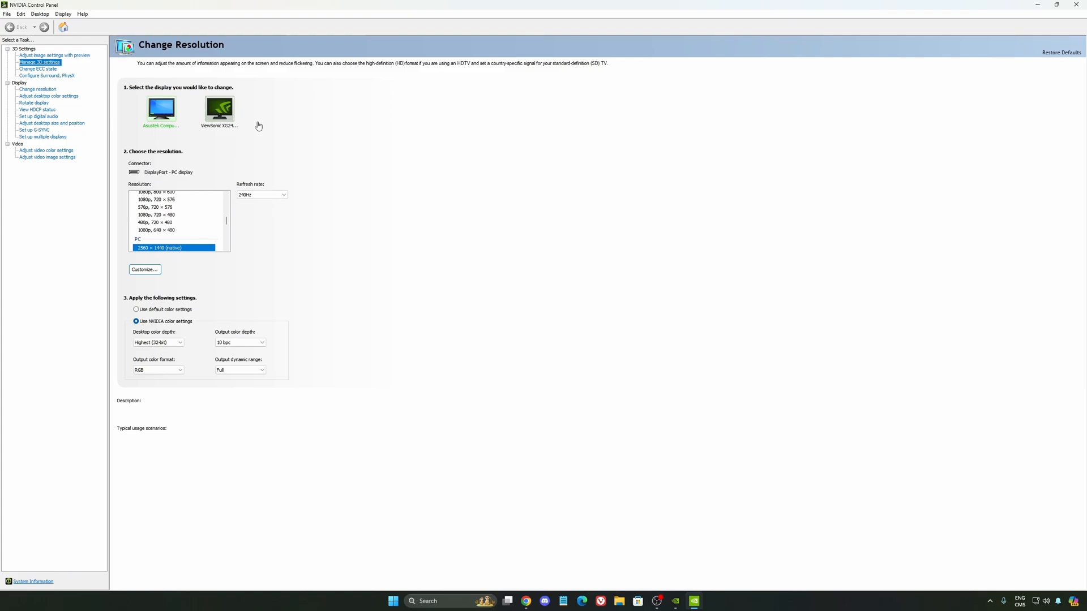
left_click(39, 62)
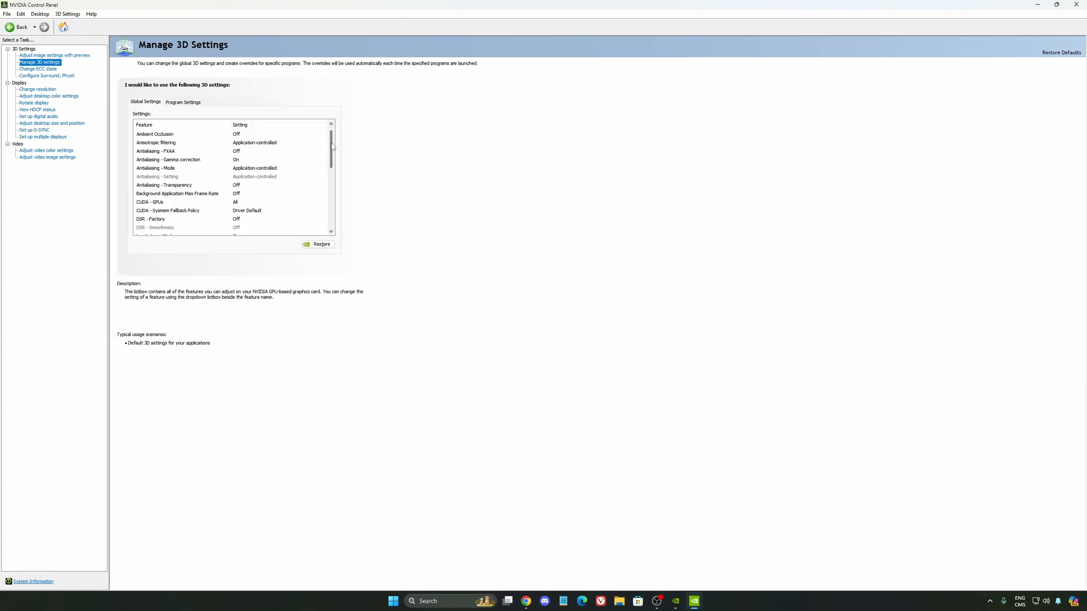
scroll("down", 3)
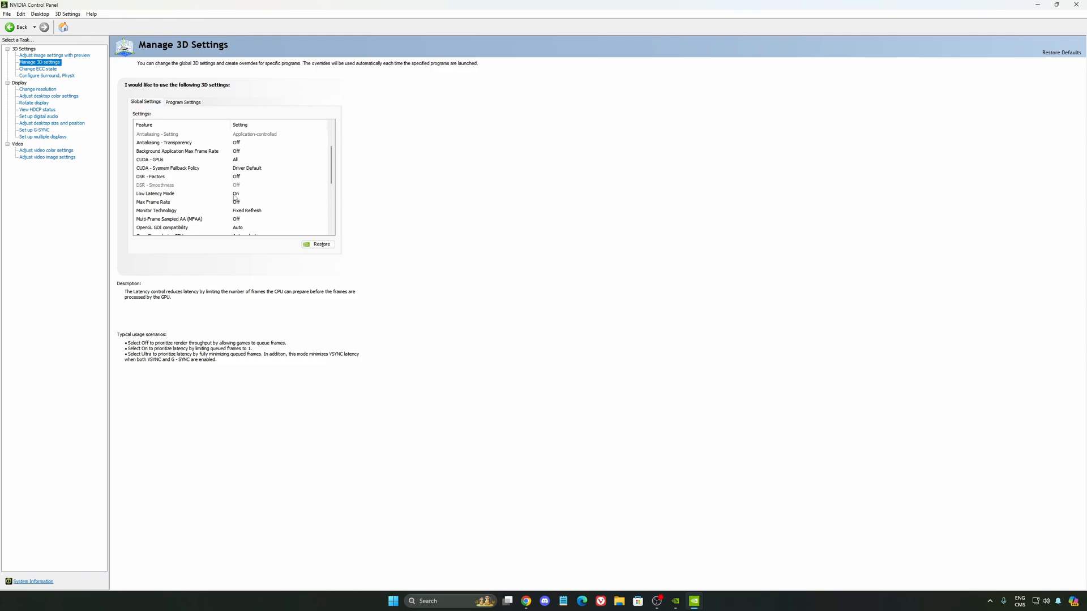
scroll("down", 3)
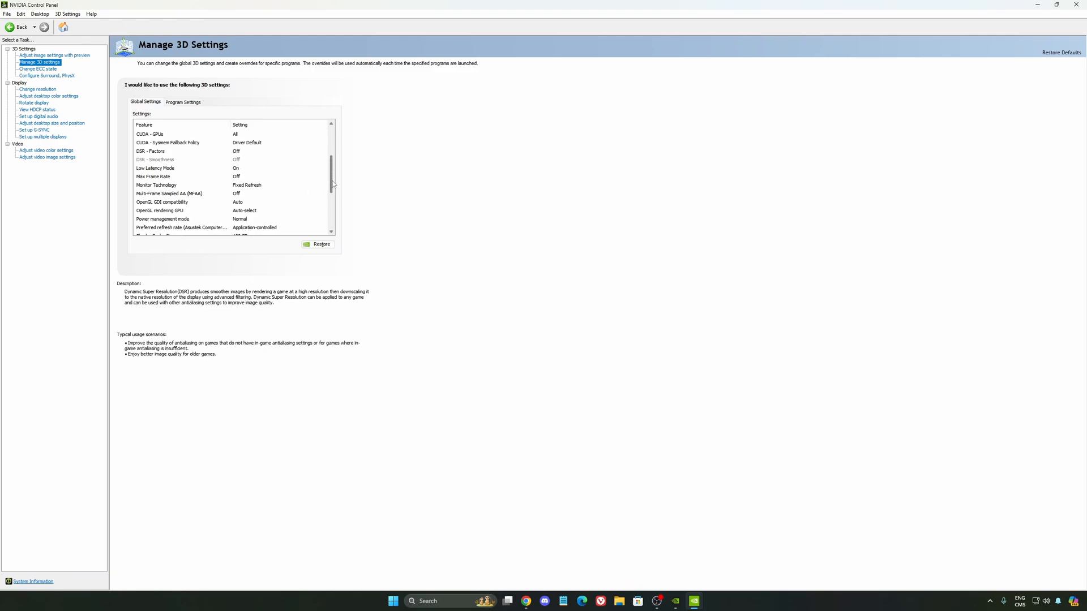
scroll("down", 3)
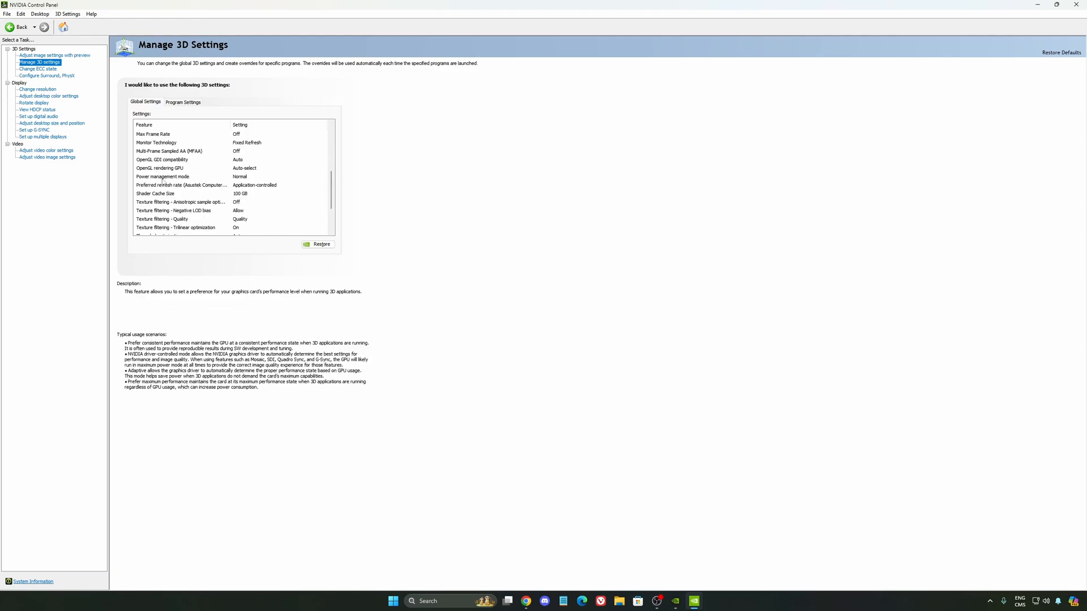
left_click(322, 176)
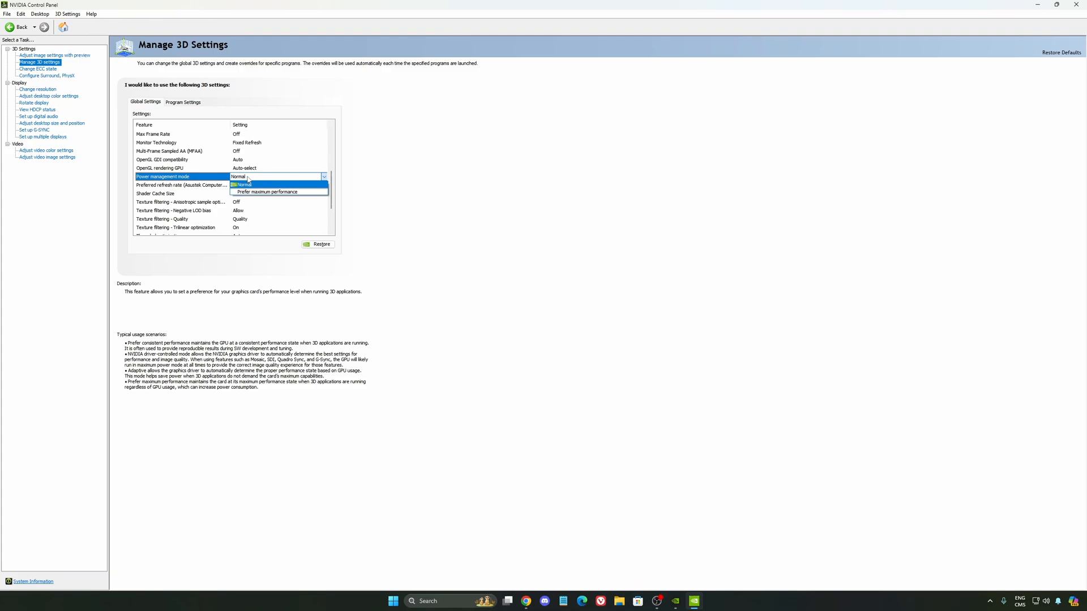
mouse_move(267, 192)
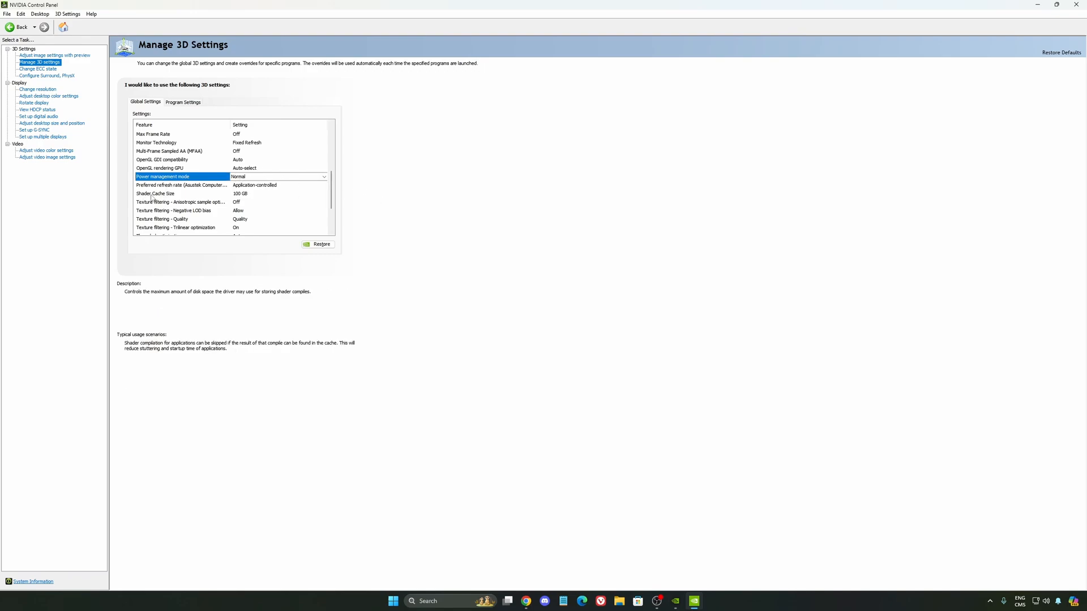
mouse_move(246, 198)
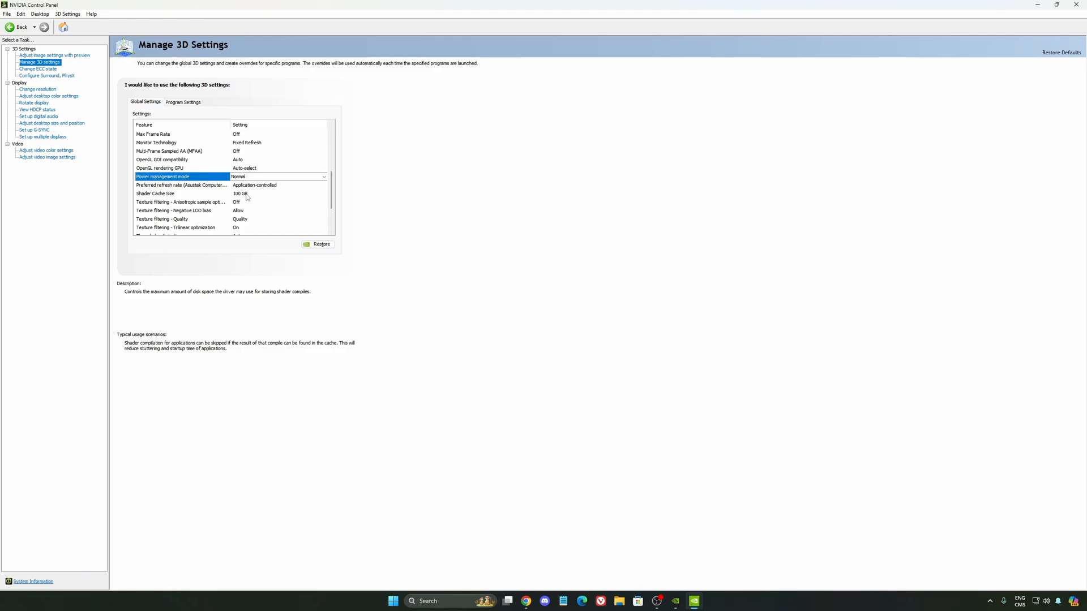
left_click(323, 194)
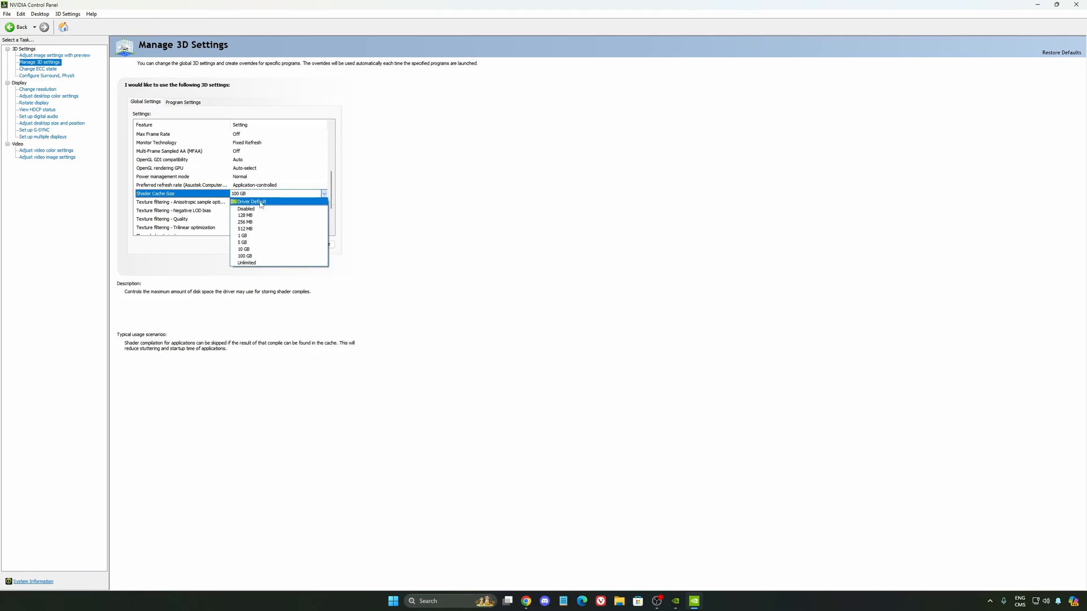
mouse_move(258, 250)
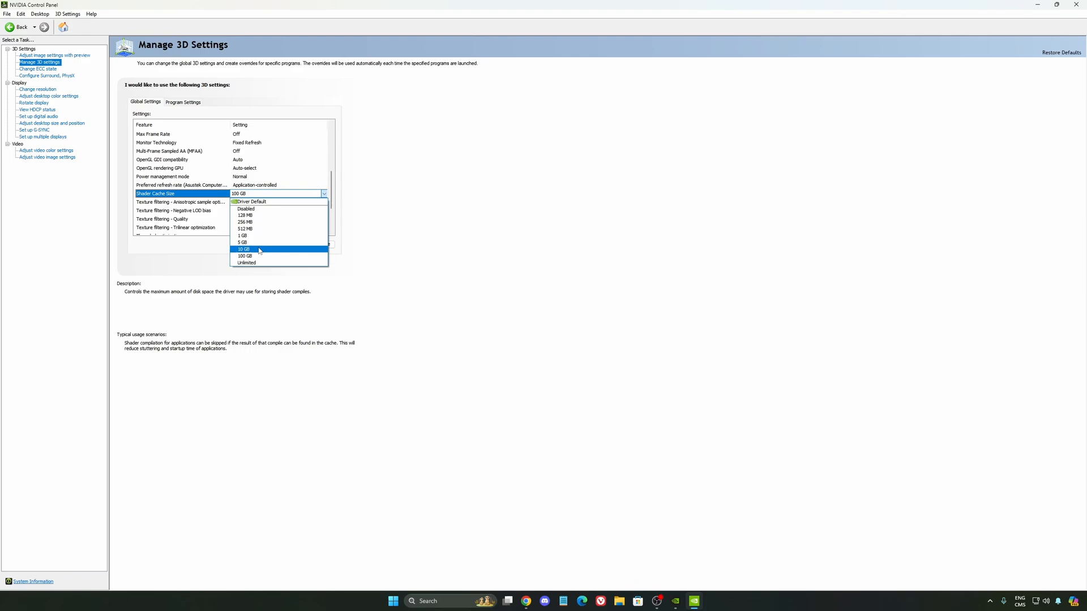
mouse_move(246, 256)
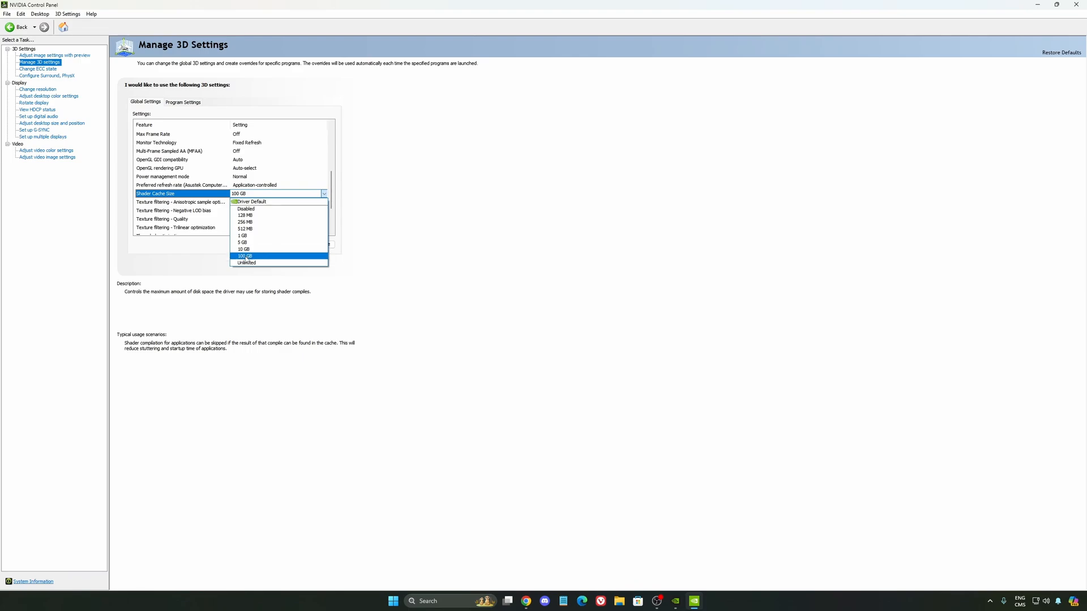
mouse_move(246, 228)
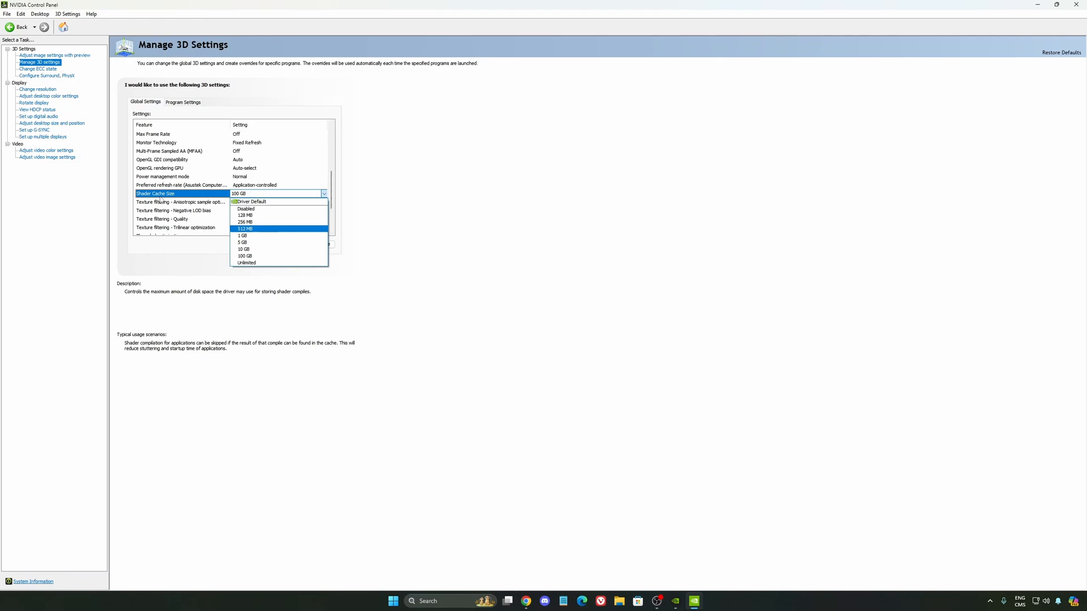
mouse_move(292, 242)
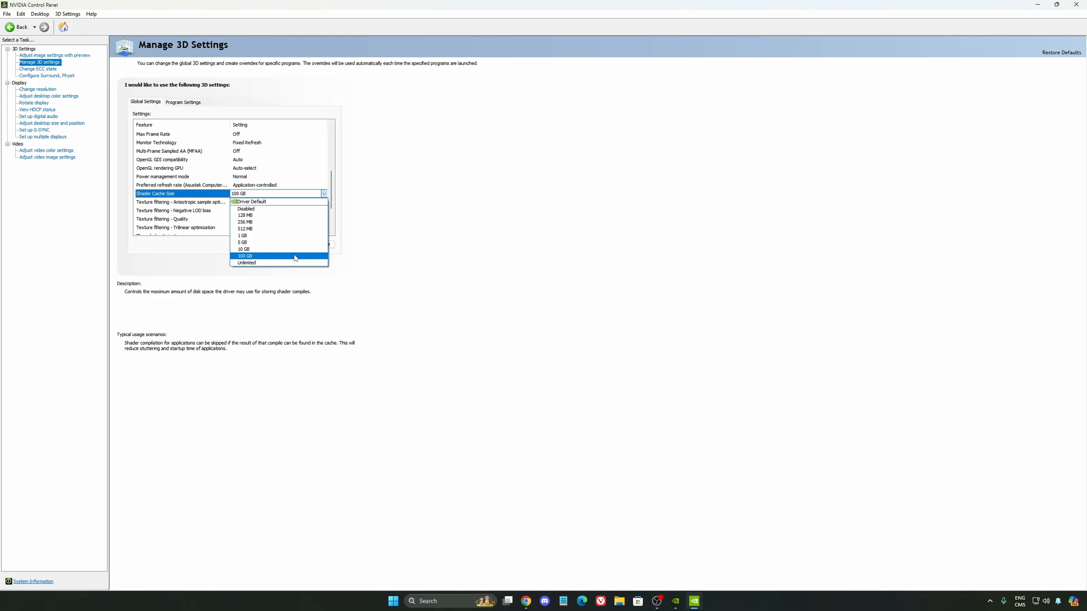
left_click(247, 256)
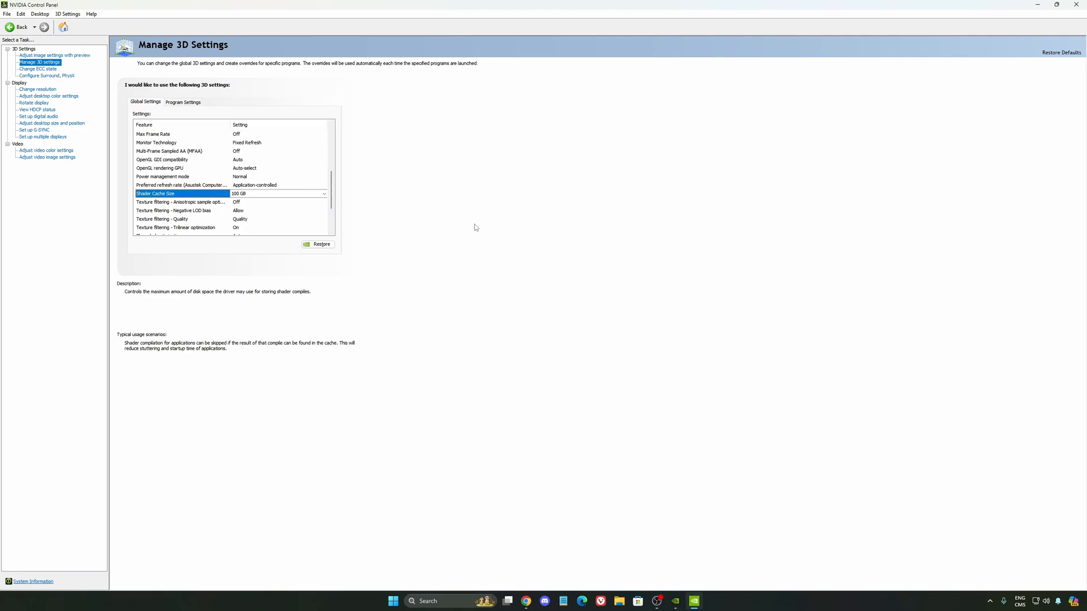
Step: Set the display to native 2560 × 1440 at 240Hz on Change Resolution
left_click(38, 89)
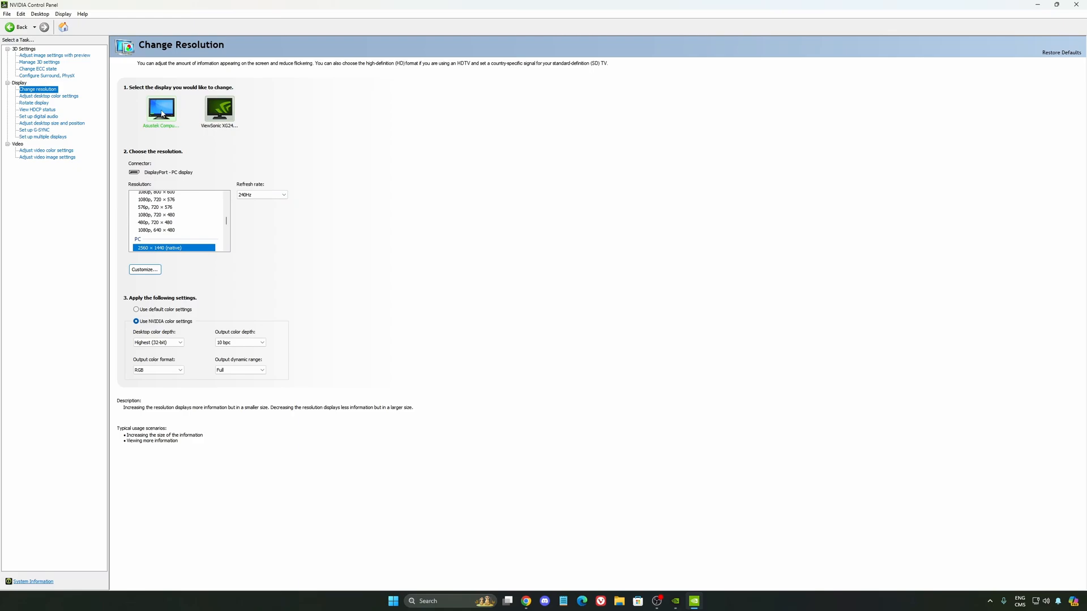
mouse_move(161, 248)
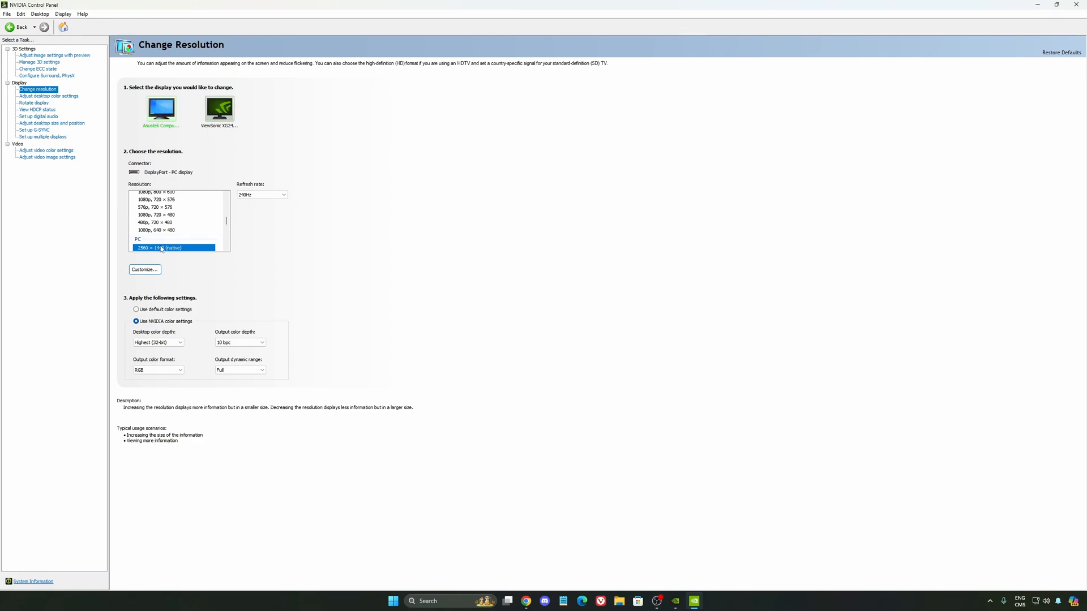
mouse_move(311, 222)
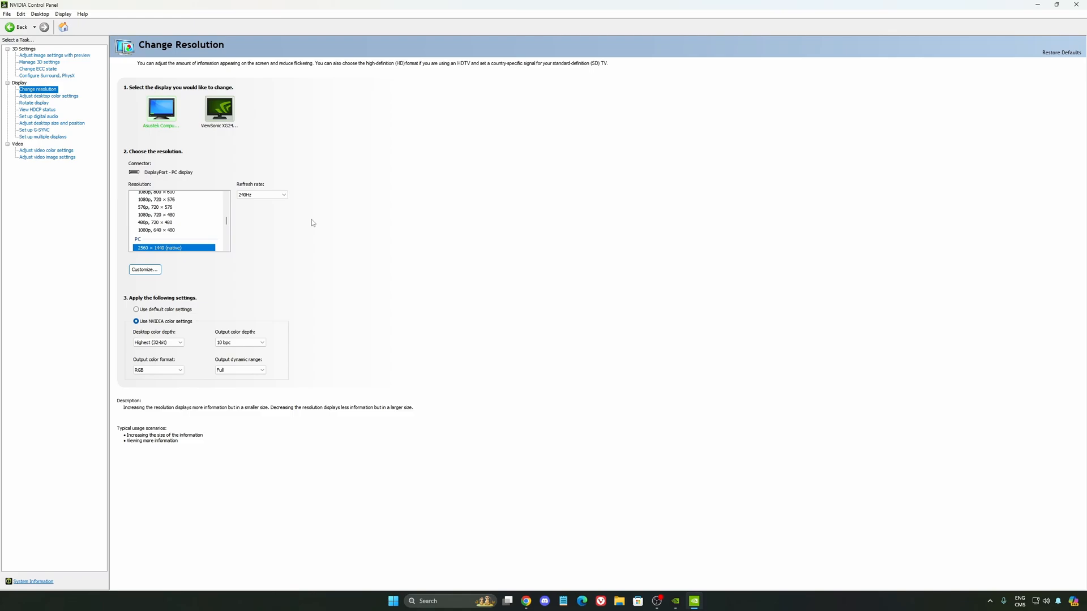
left_click(261, 194)
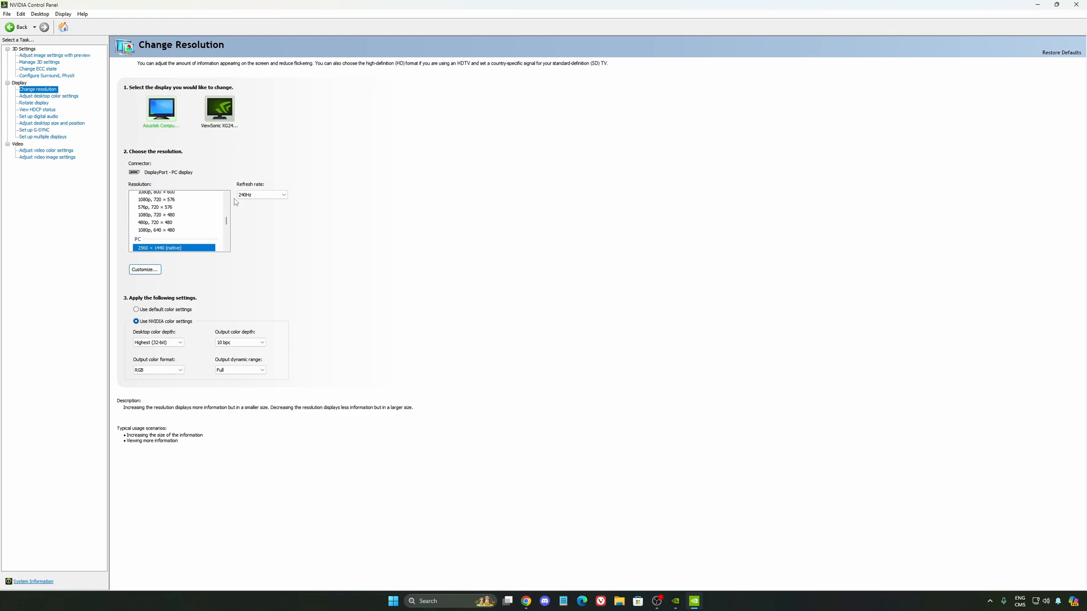
left_click(262, 195)
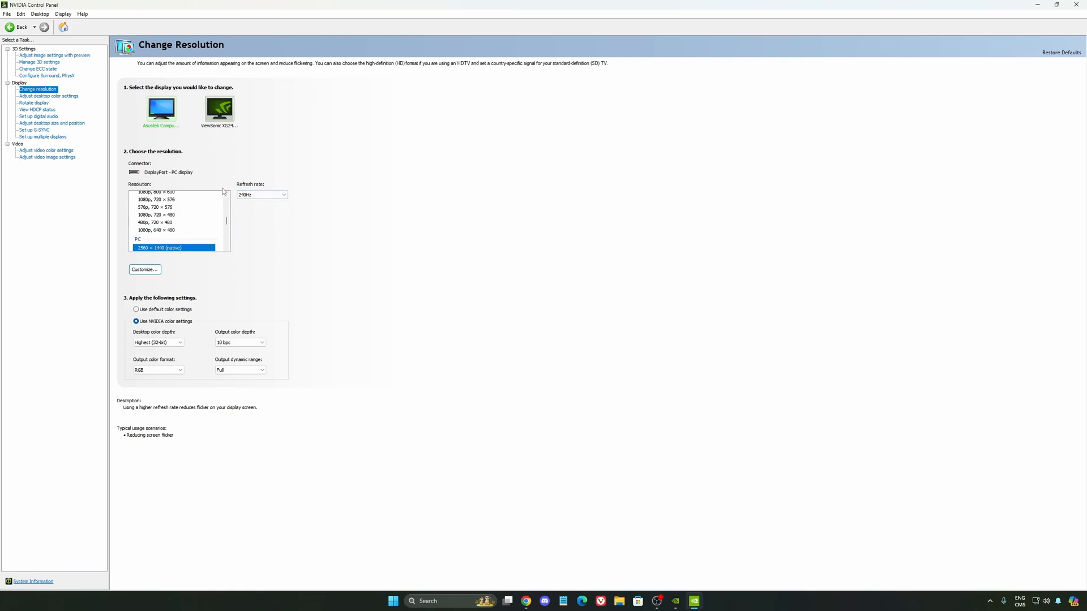
mouse_move(327, 151)
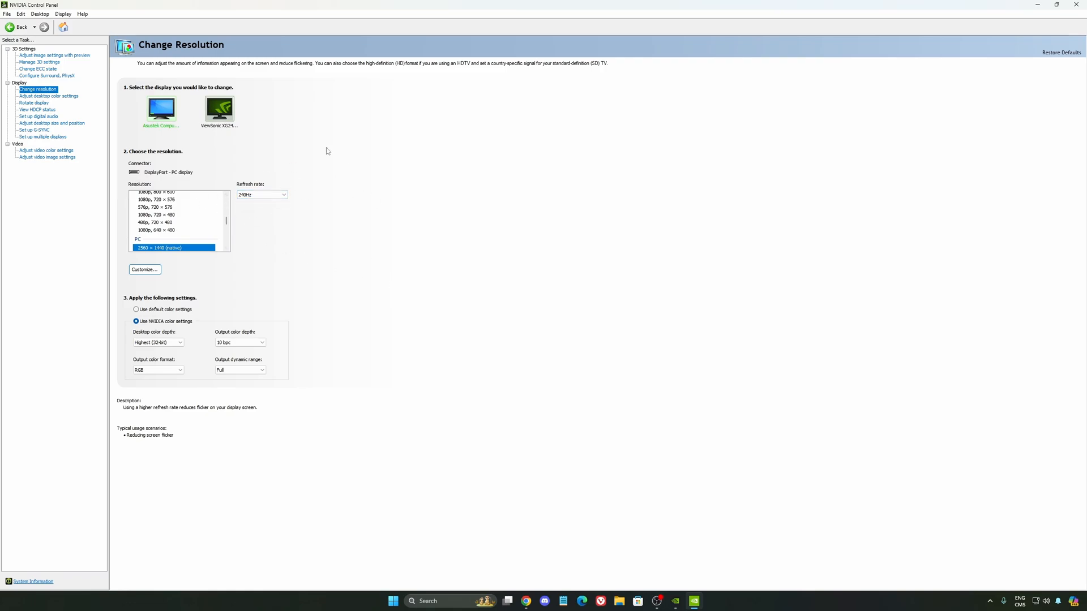
mouse_move(288, 201)
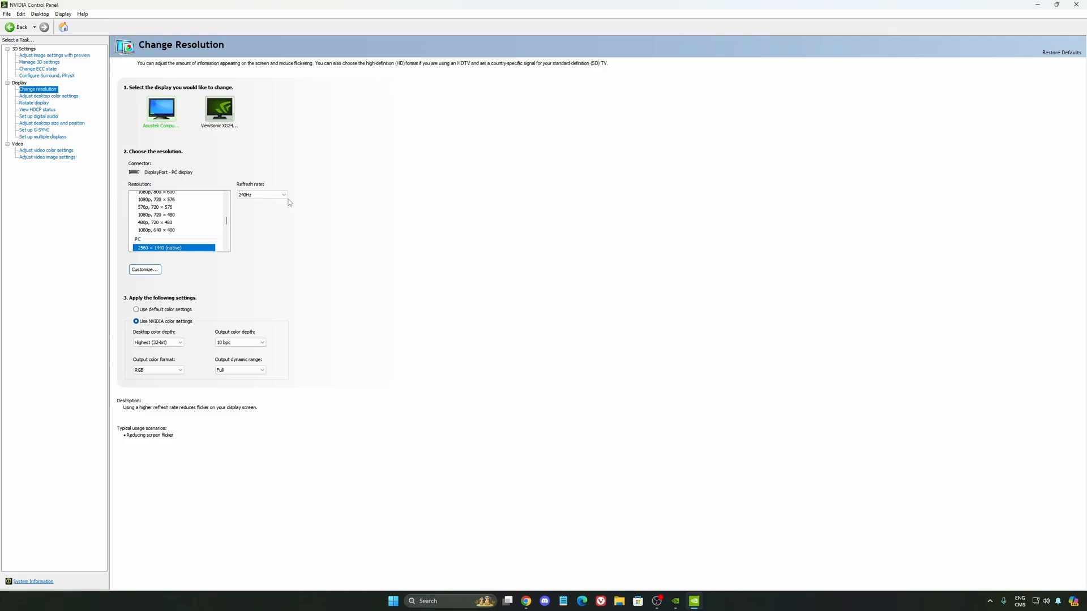
left_click(34, 130)
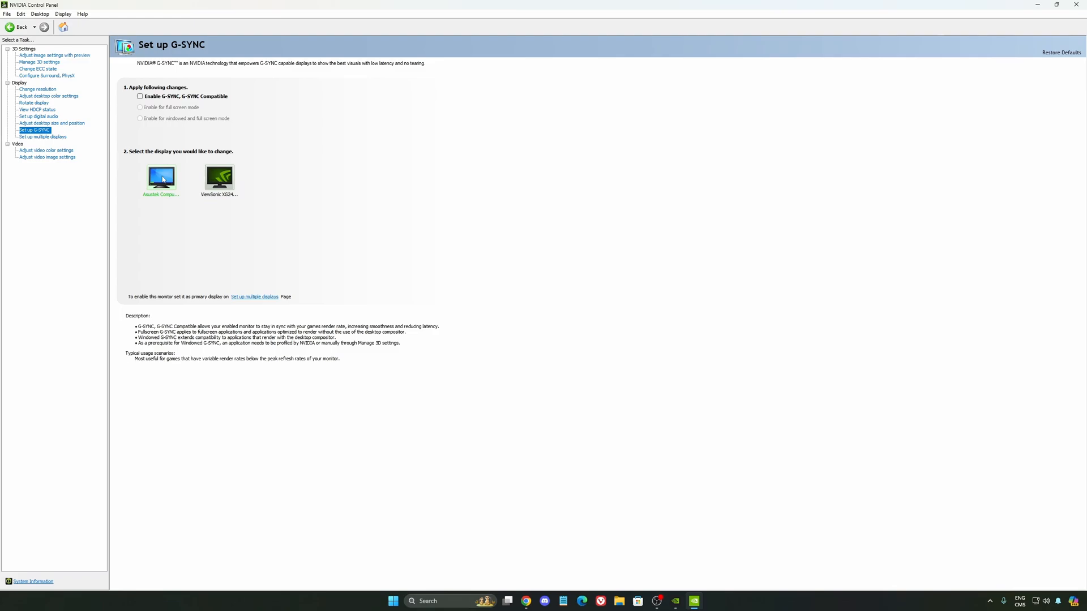
mouse_move(222, 164)
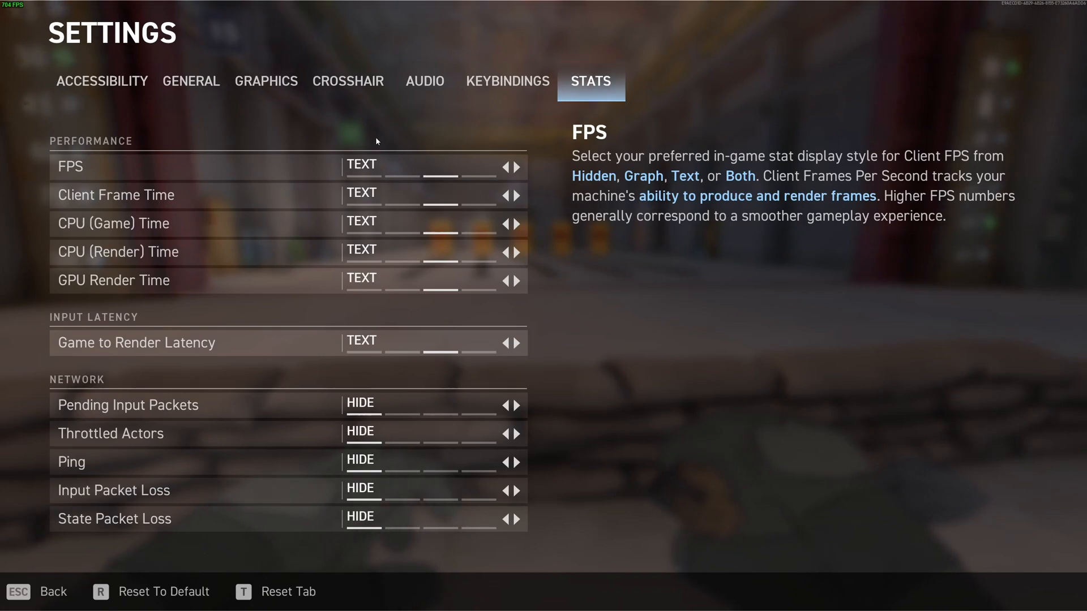
mouse_move(437, 158)
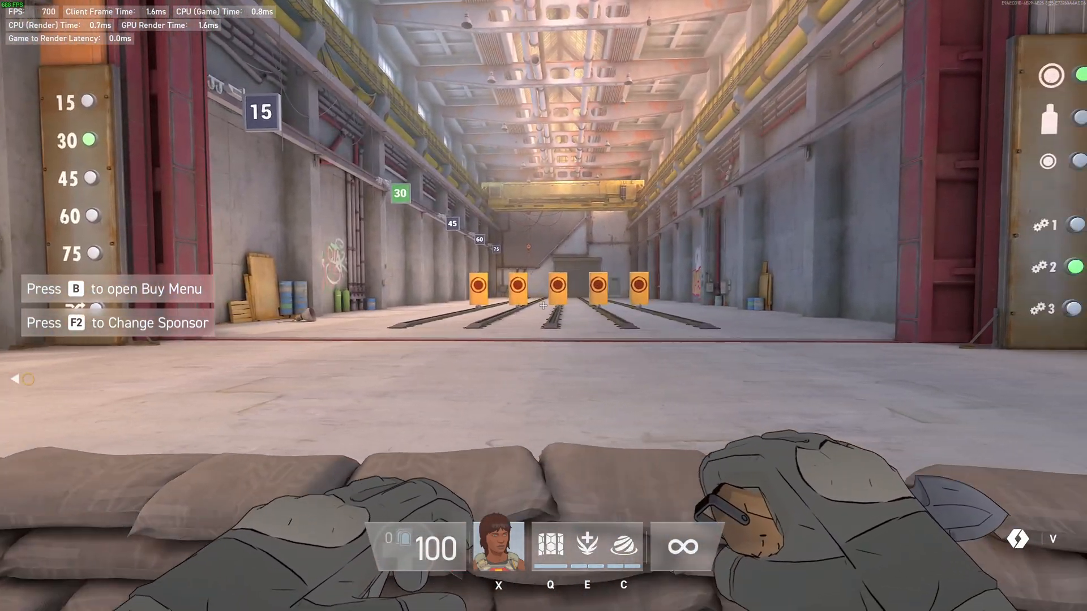
Step: Bring up the Spectre Divide practice match pause menu
key("Escape")
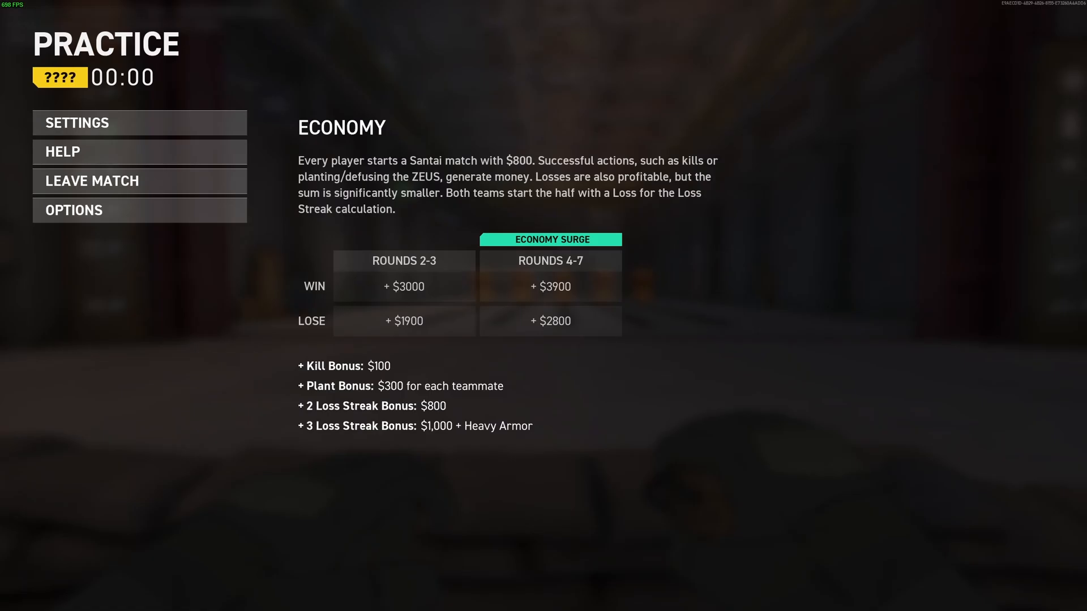
Step: Open Spectre Divide's graphics settings and scroll through the General, Quality and NVIDIA sections
left_click(77, 122)
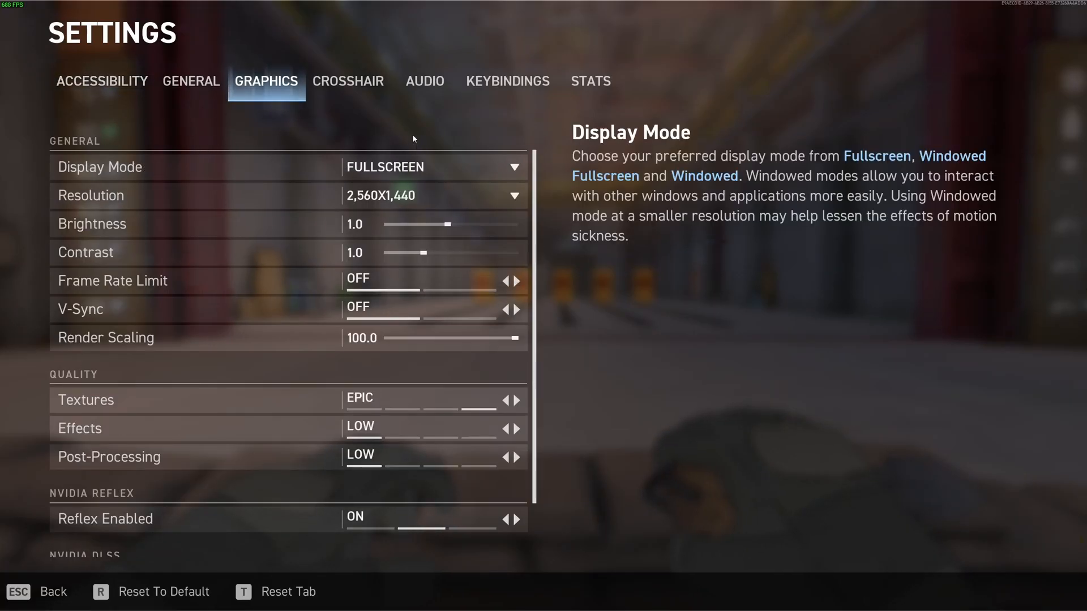
mouse_move(256, 175)
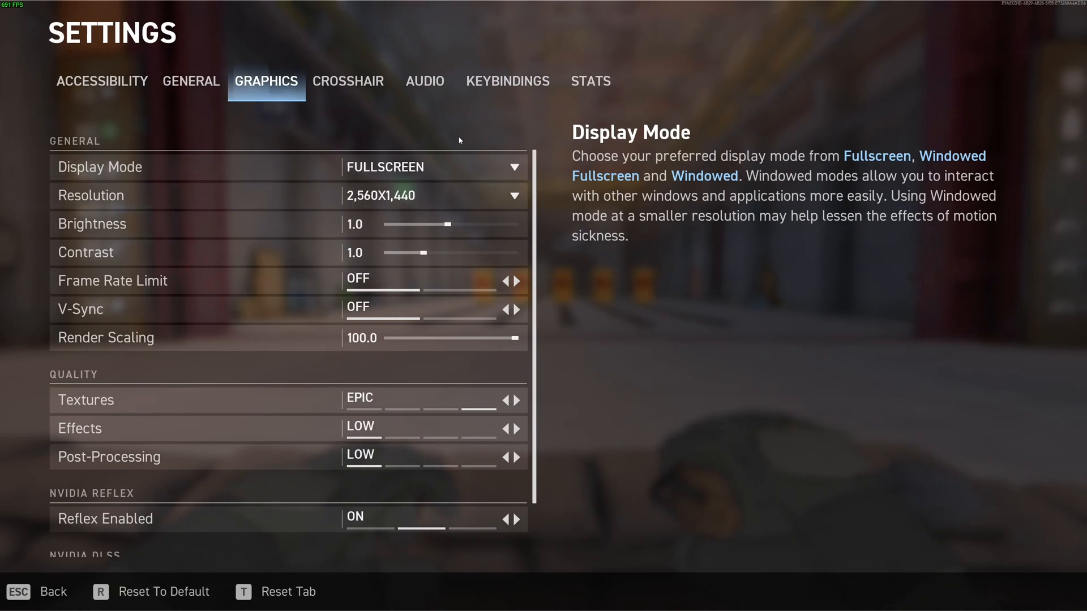
mouse_move(455, 139)
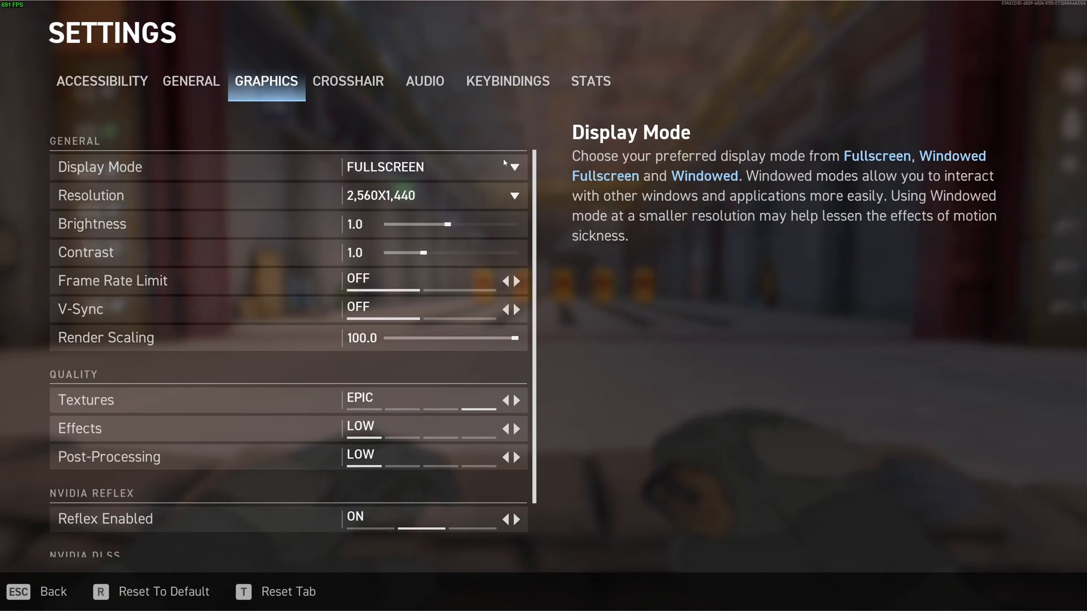
scroll("down", 3)
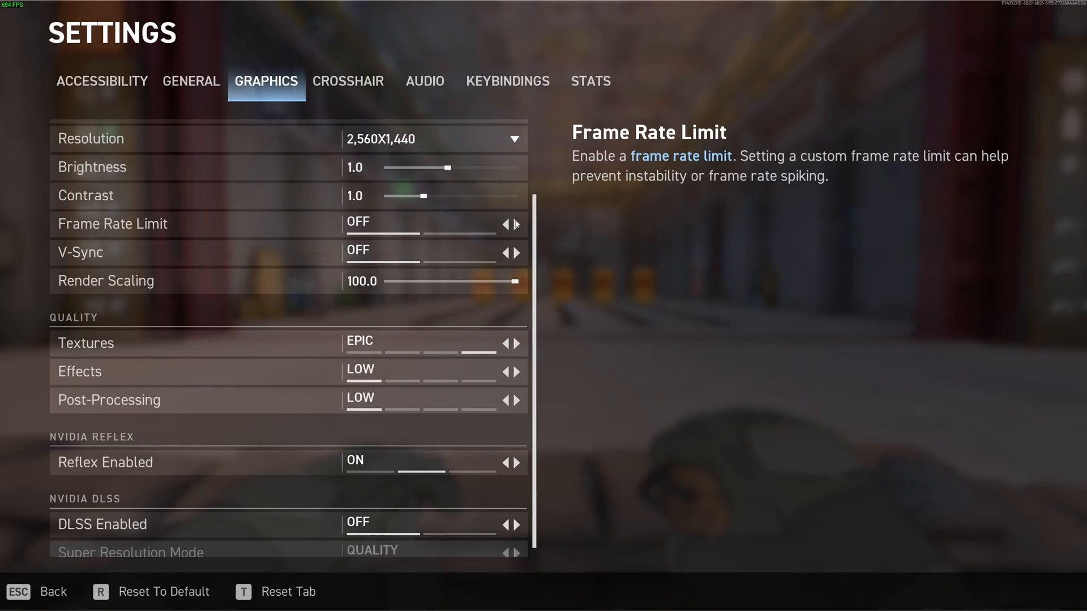
mouse_move(398, 234)
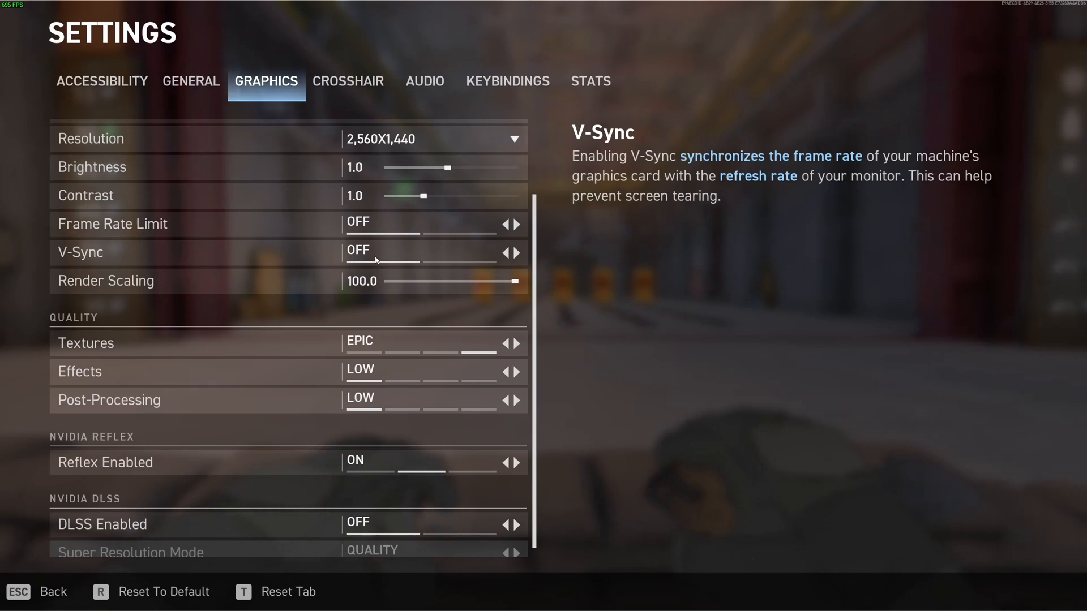
mouse_move(457, 285)
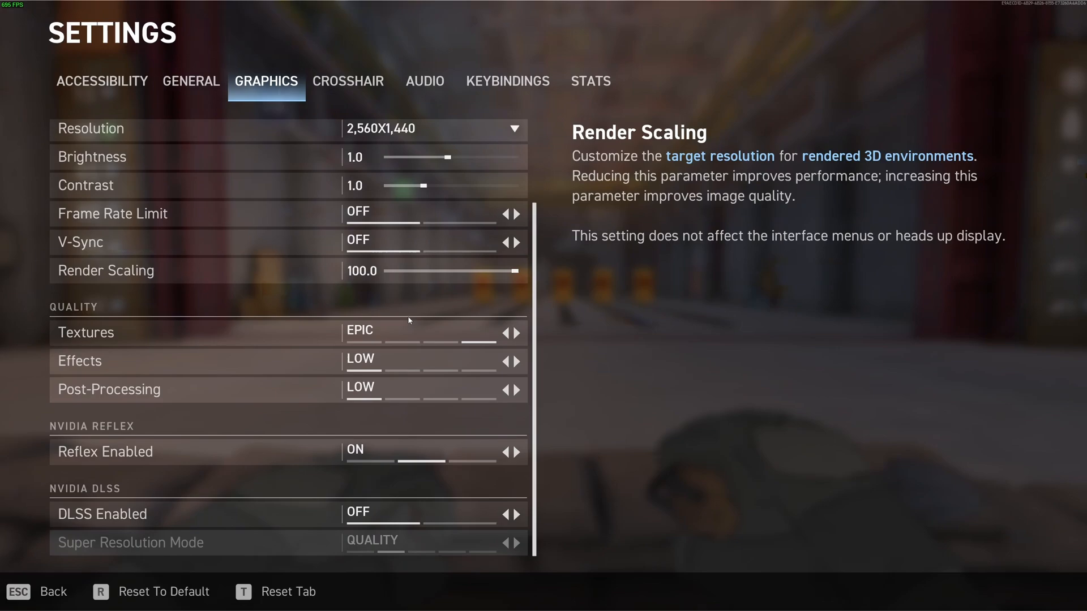
mouse_move(516, 333)
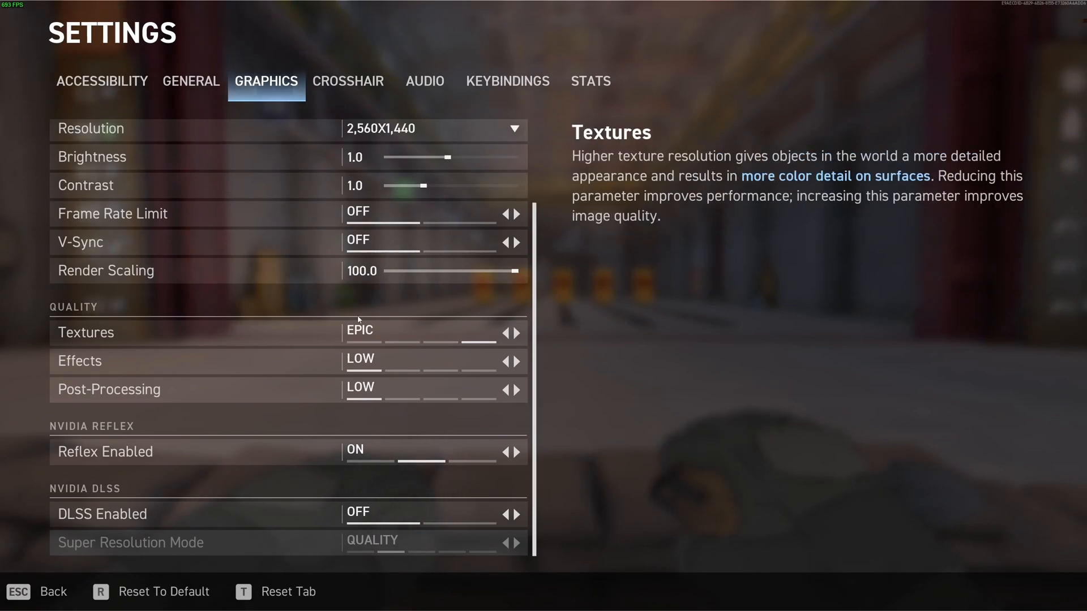
left_click(507, 333)
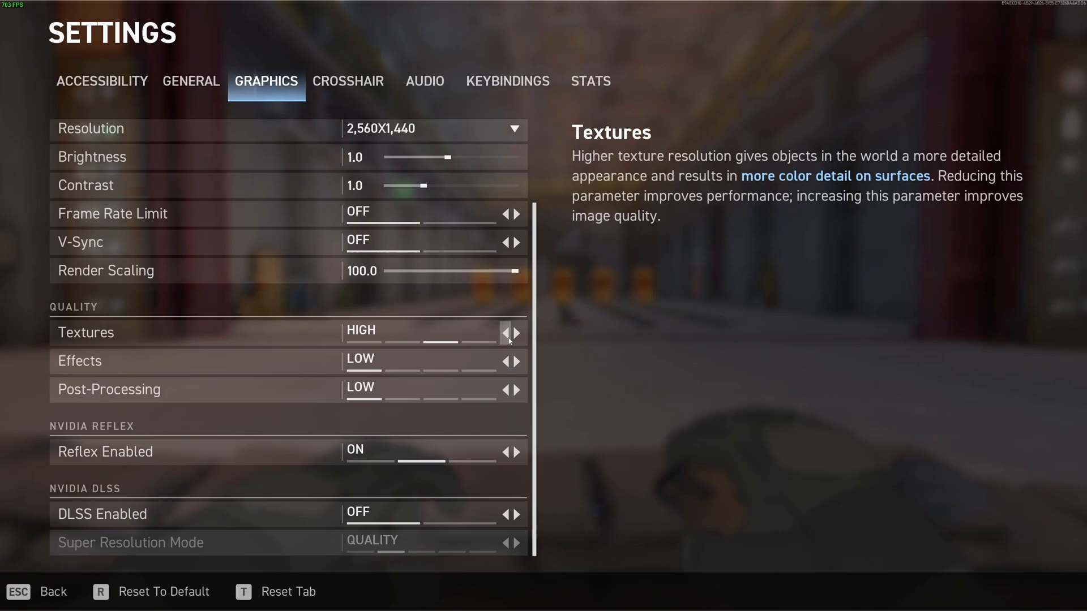
left_click(505, 332)
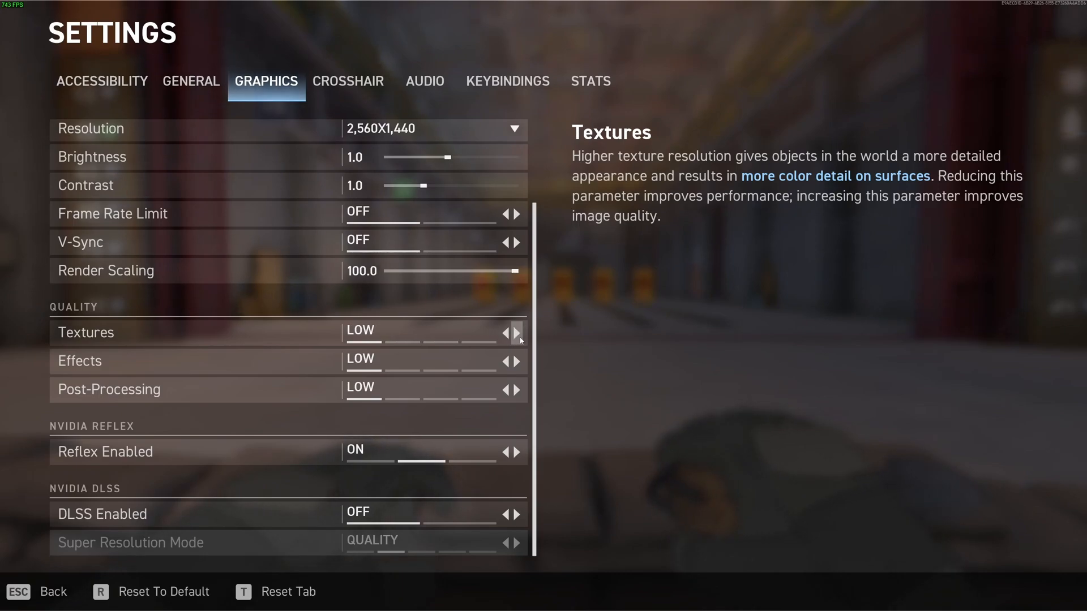
left_click(518, 332)
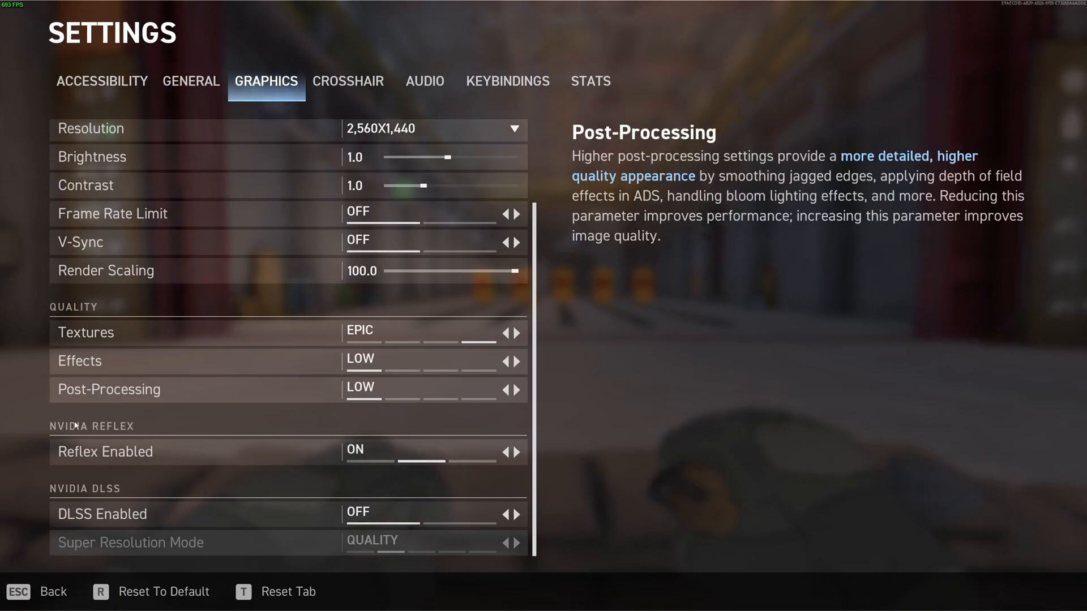
mouse_move(86, 467)
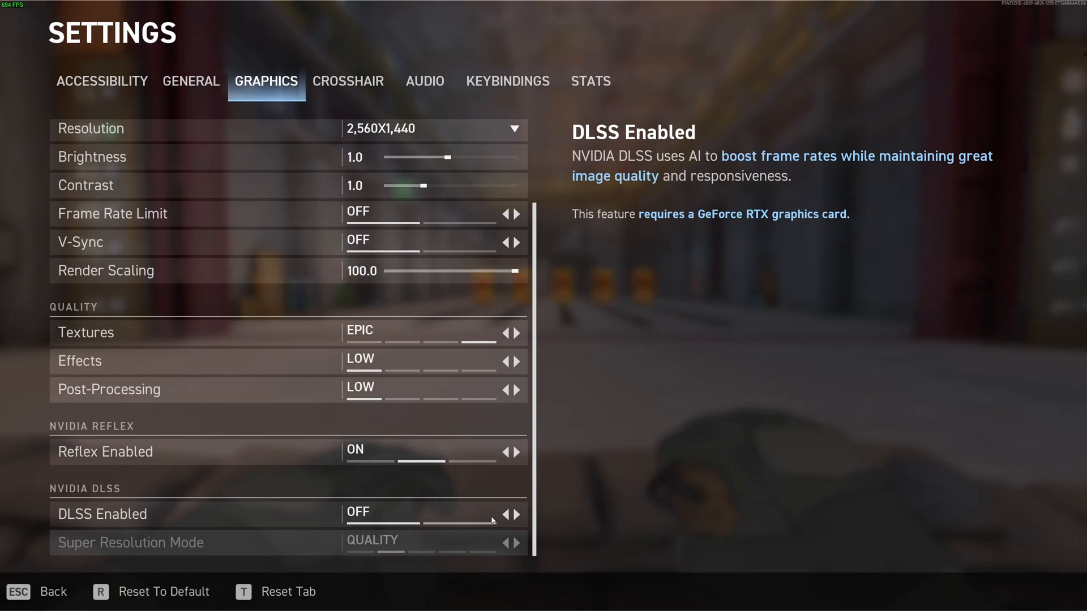
mouse_move(502, 499)
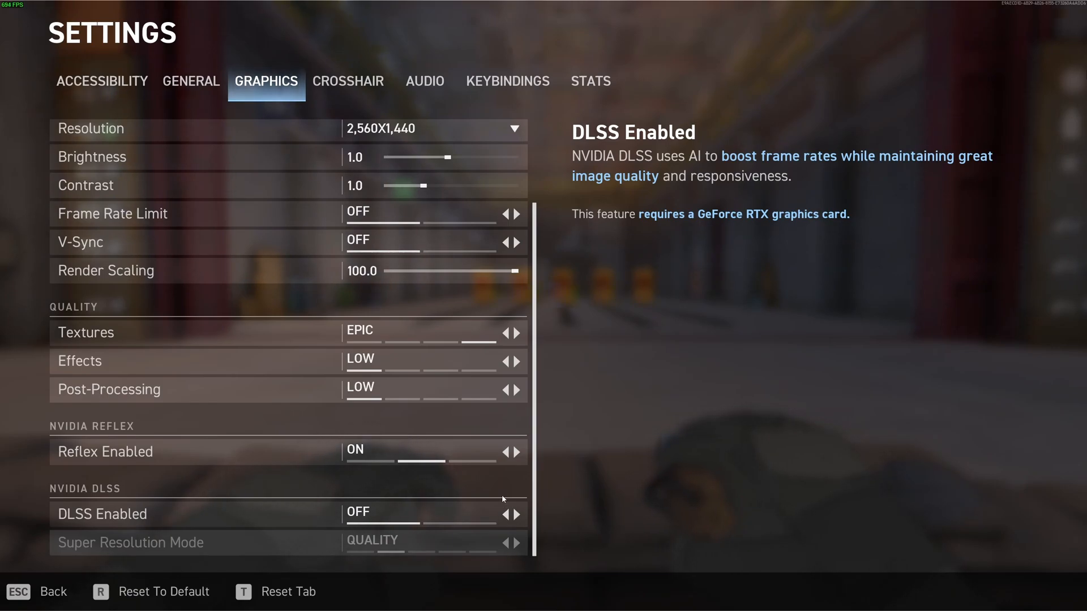
left_click(517, 514)
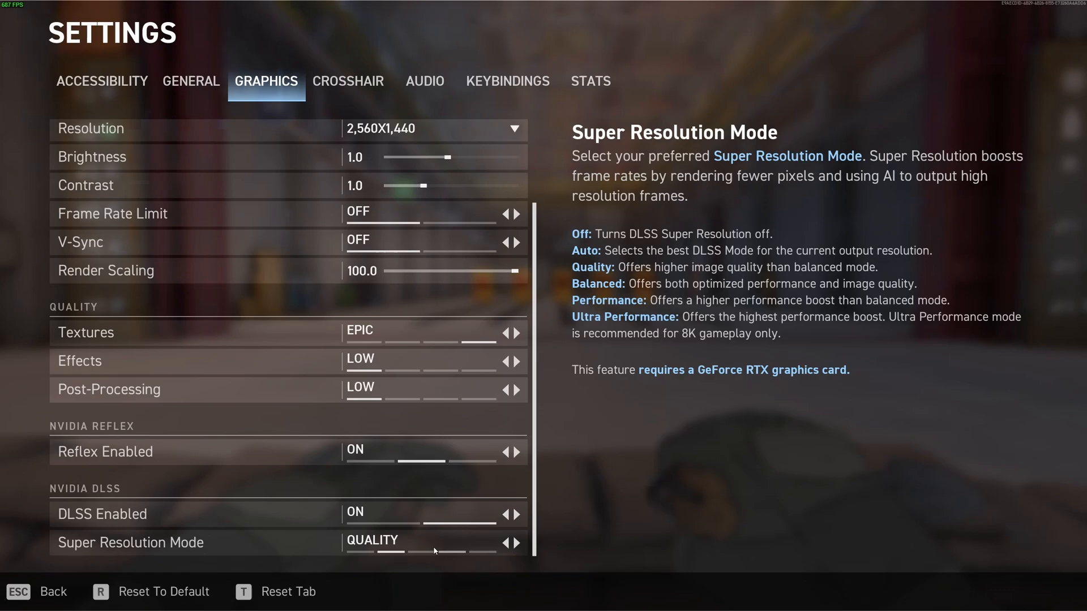
left_click(516, 543)
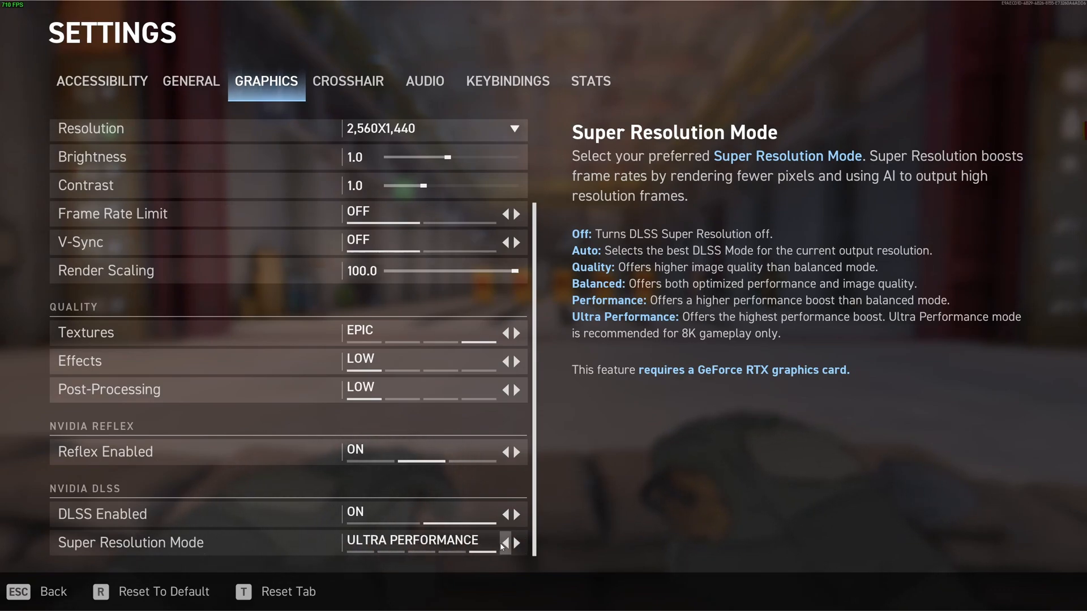
left_click(504, 543)
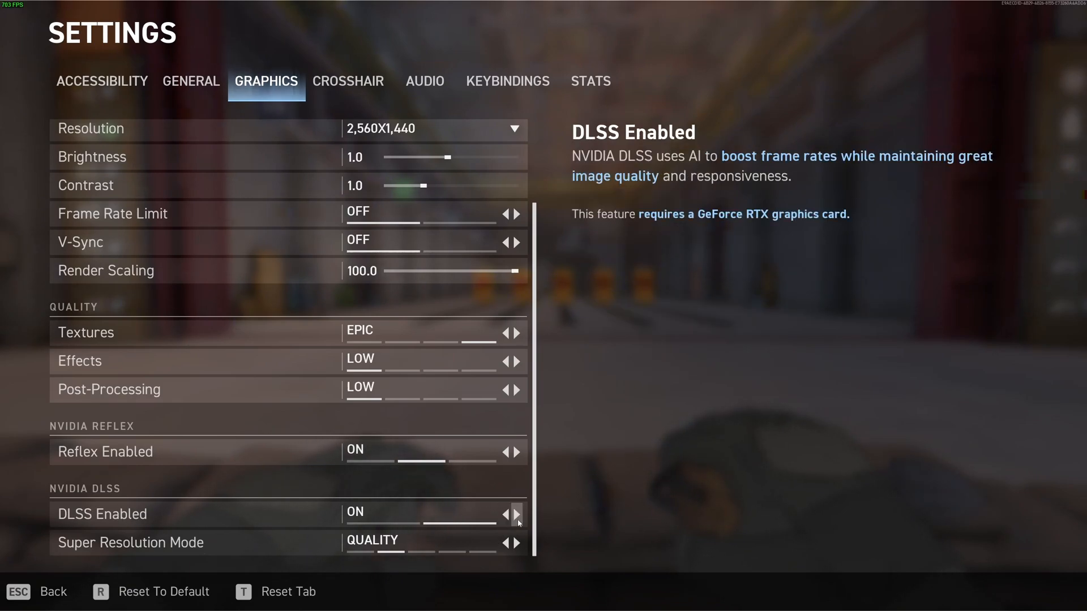
left_click(515, 513)
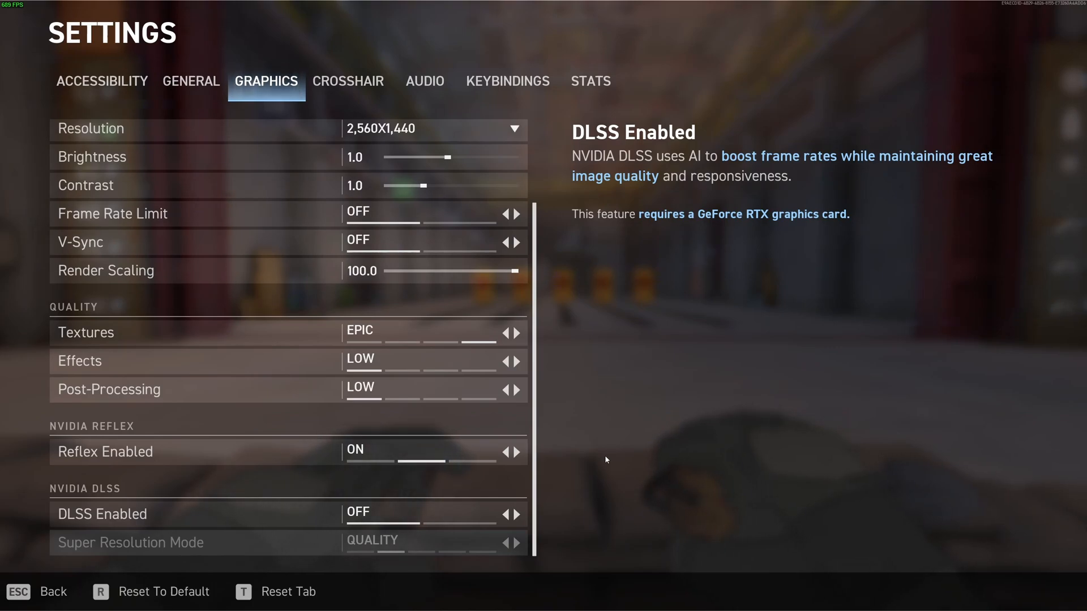
left_click(191, 81)
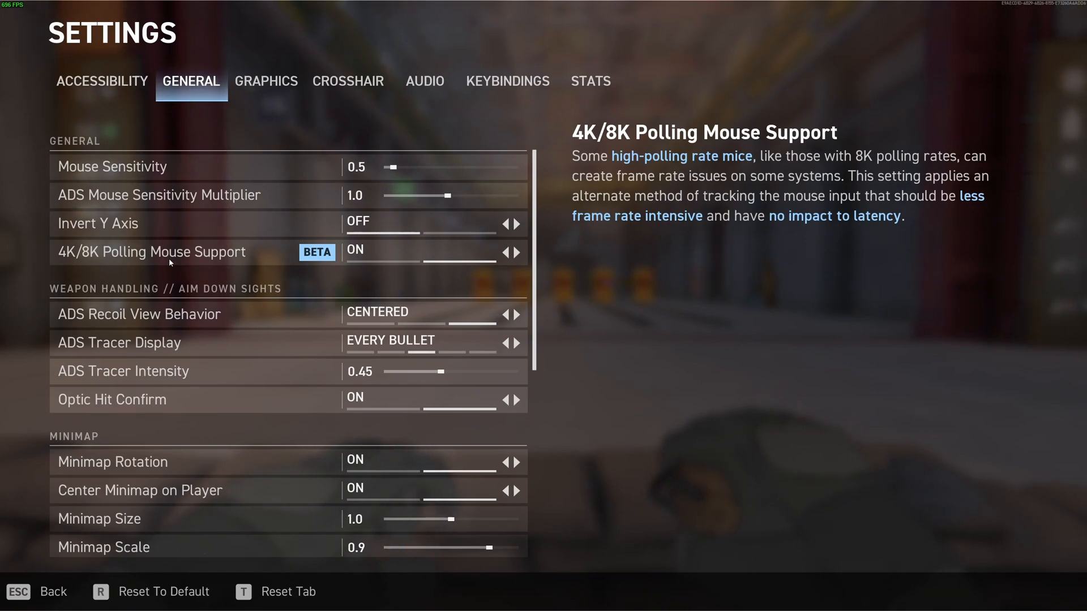
mouse_move(99, 263)
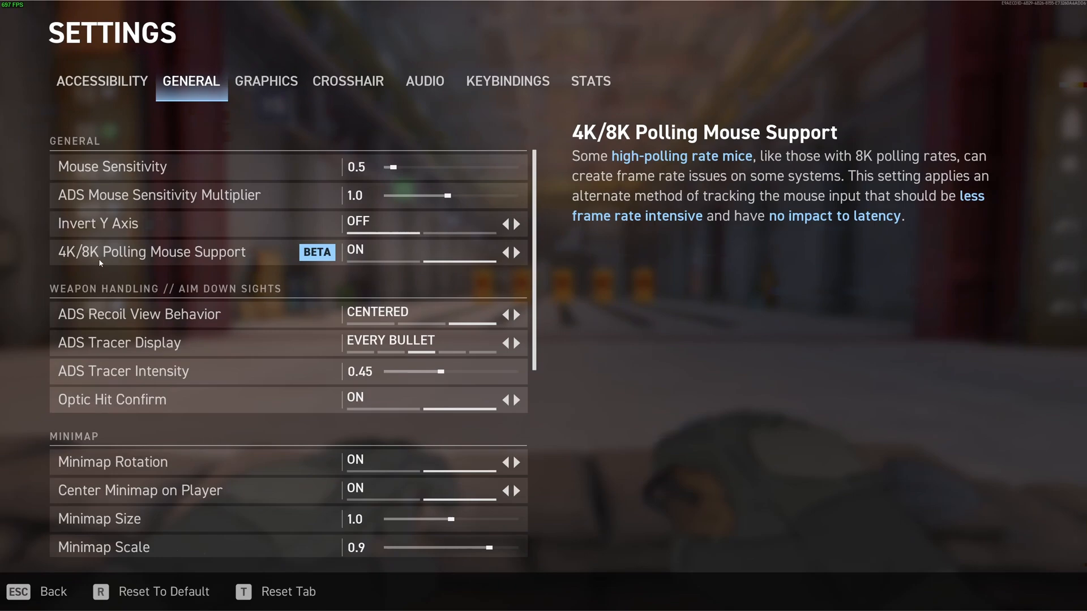
mouse_move(407, 261)
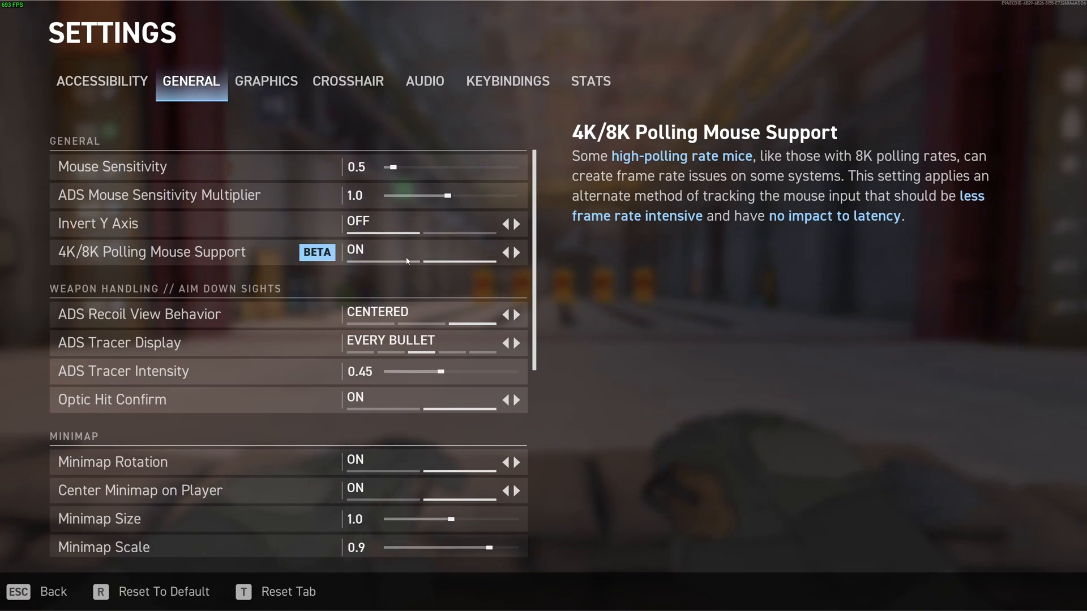